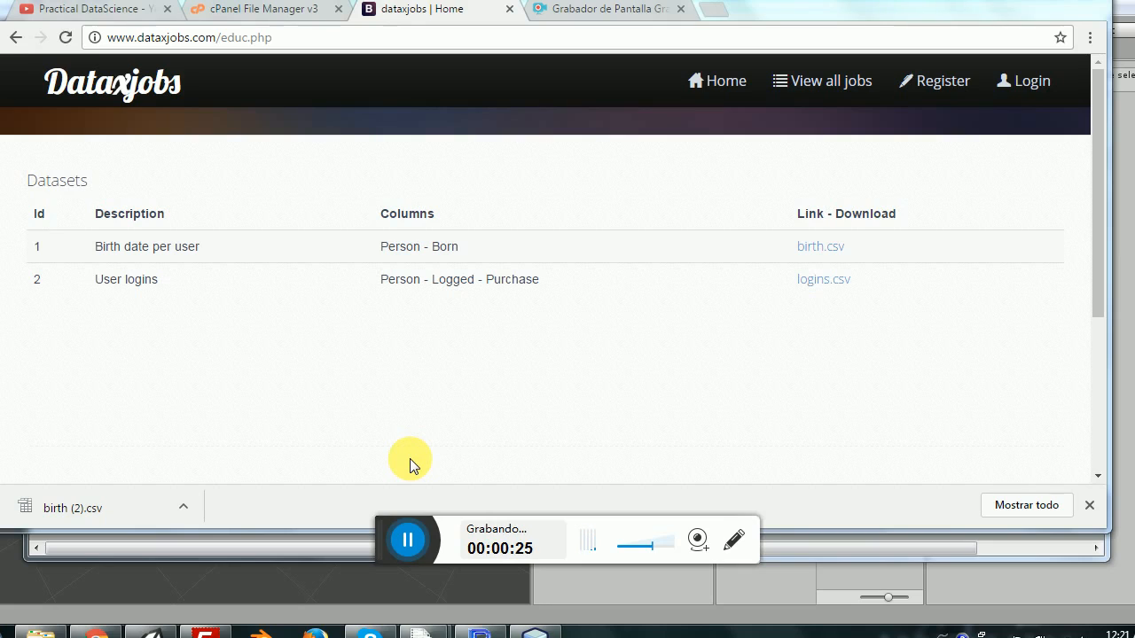
mouse_move(292, 41)
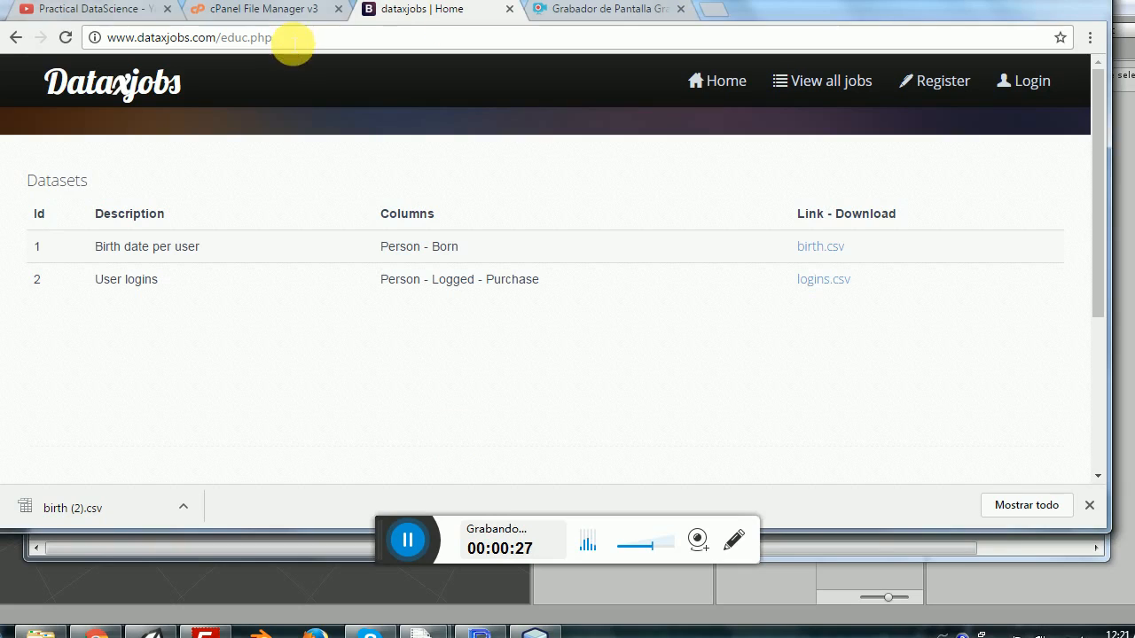
Download birth.csv from the Dataxjobs Datasets page, saved as birth (3).csv
click(186, 38)
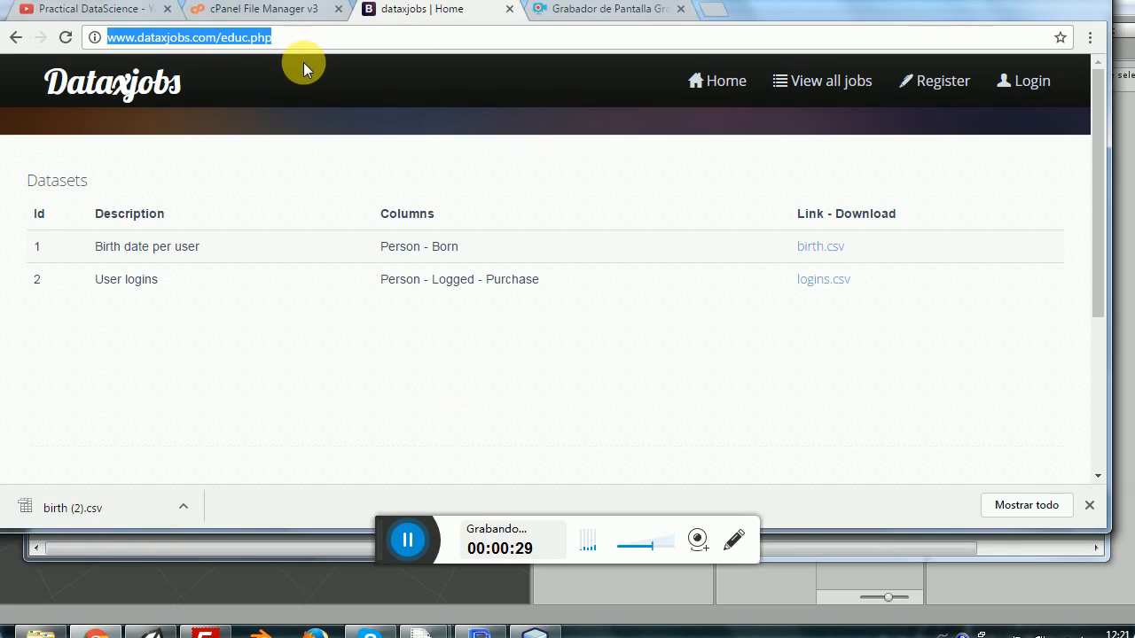
mouse_move(816, 247)
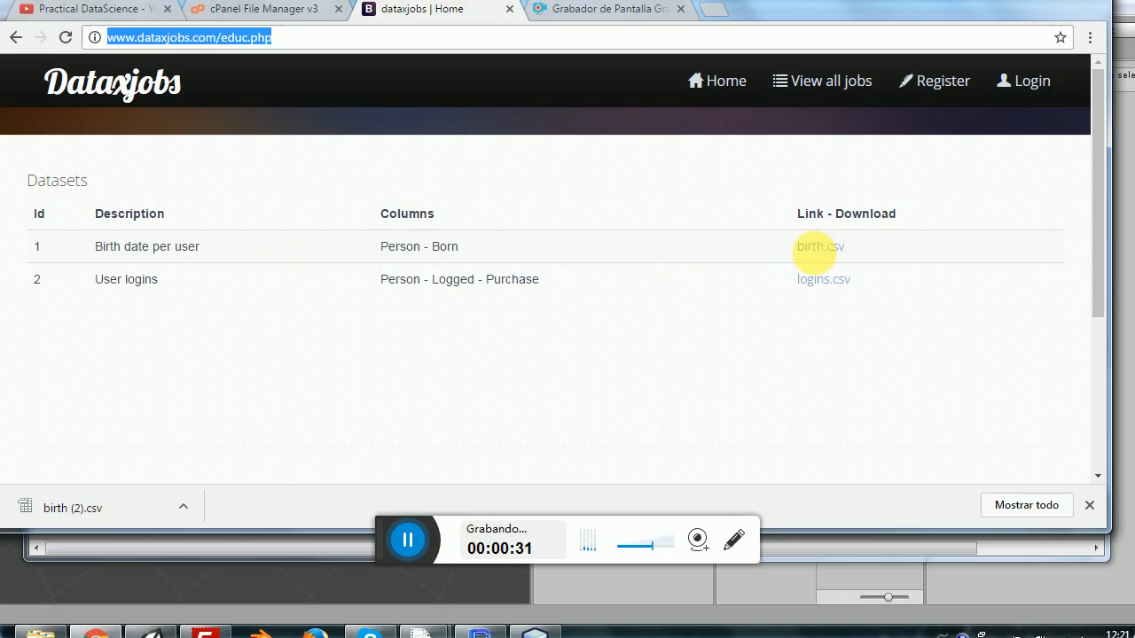
click(819, 247)
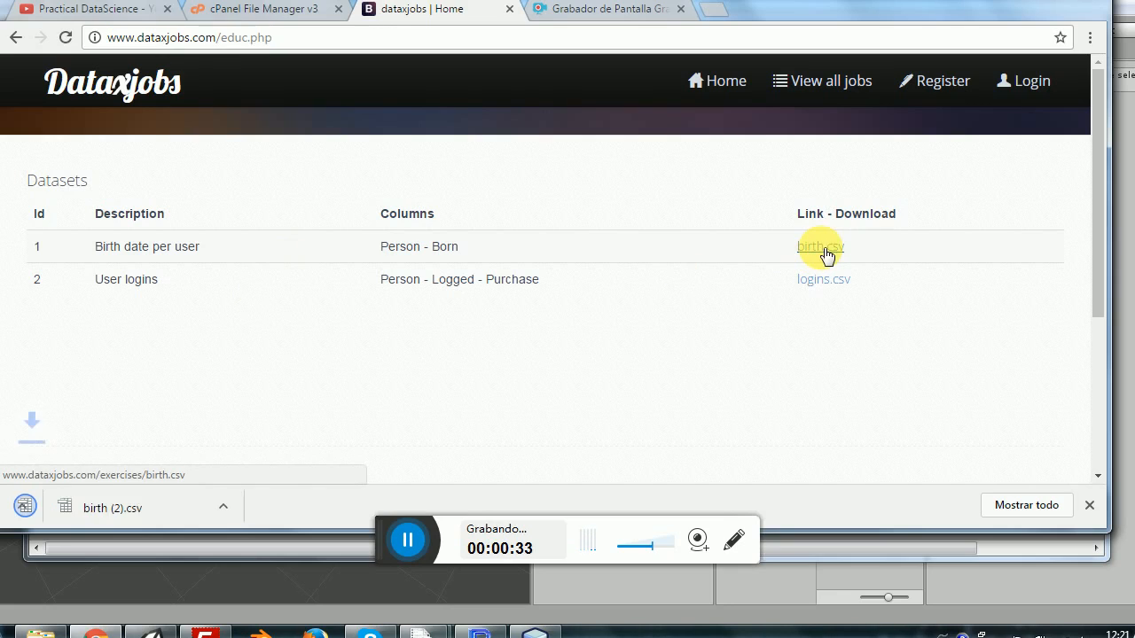
click(819, 246)
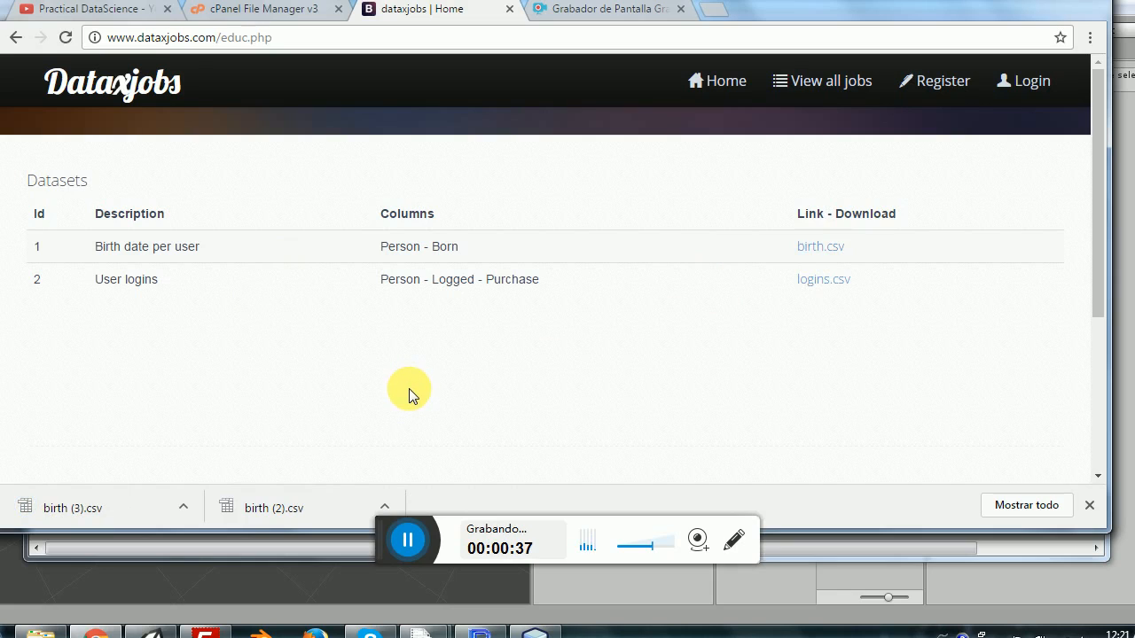
mouse_move(430, 385)
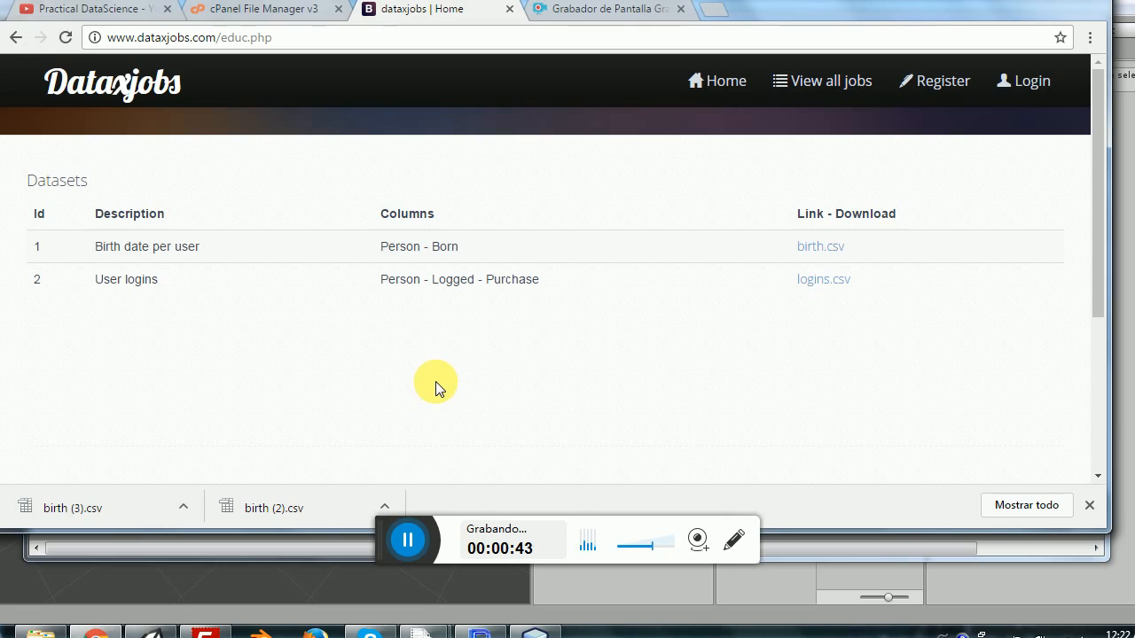
mouse_move(1051, 7)
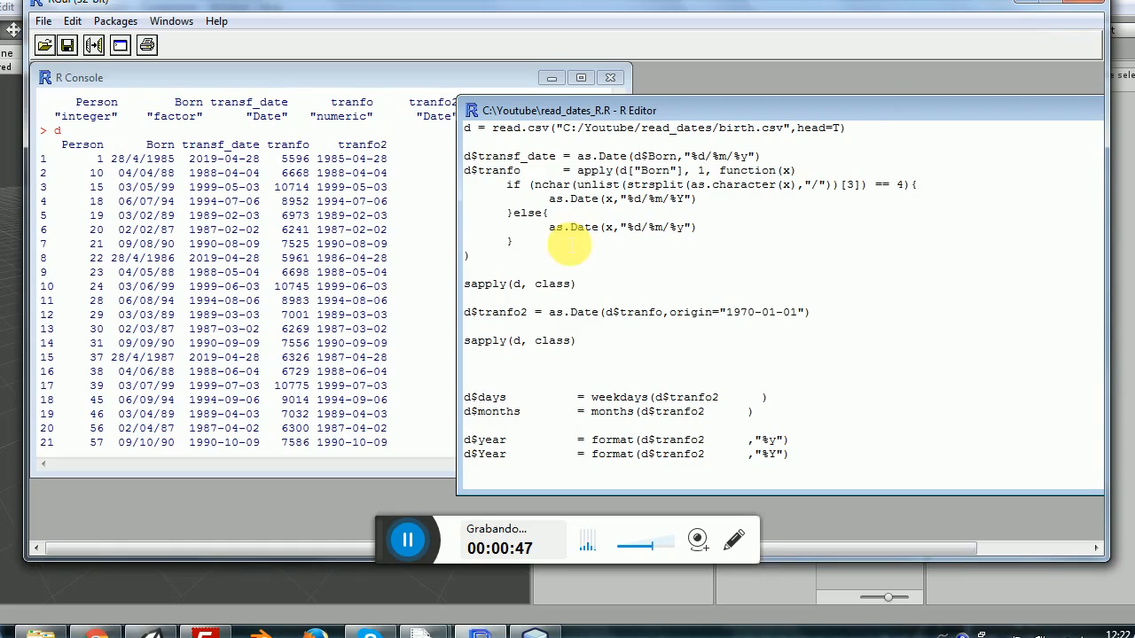
mouse_move(873, 140)
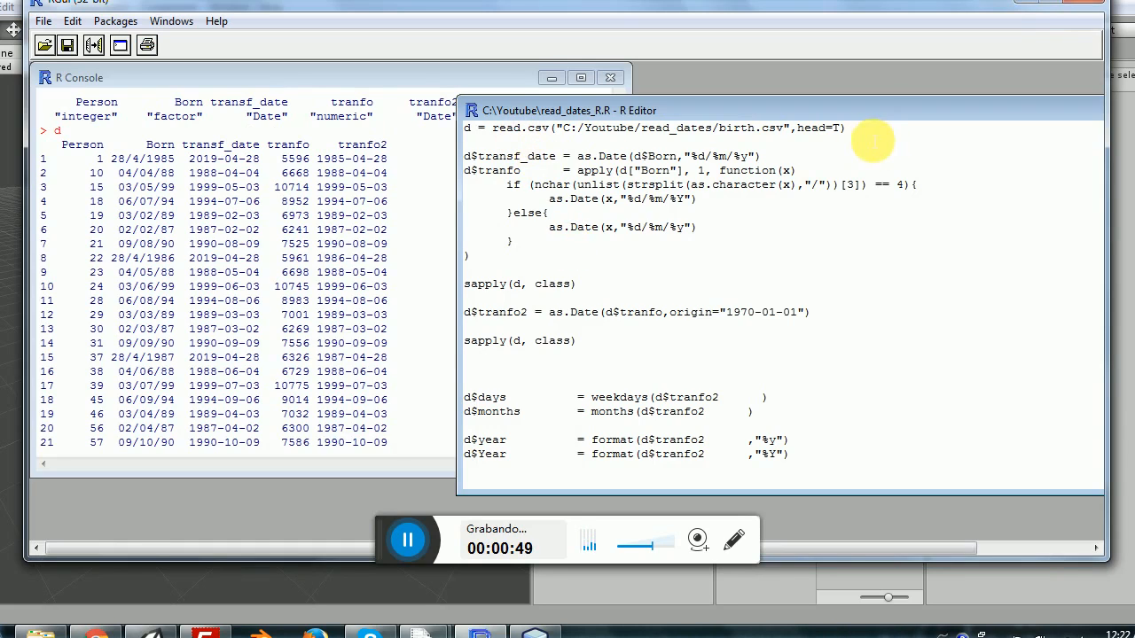
mouse_move(736, 146)
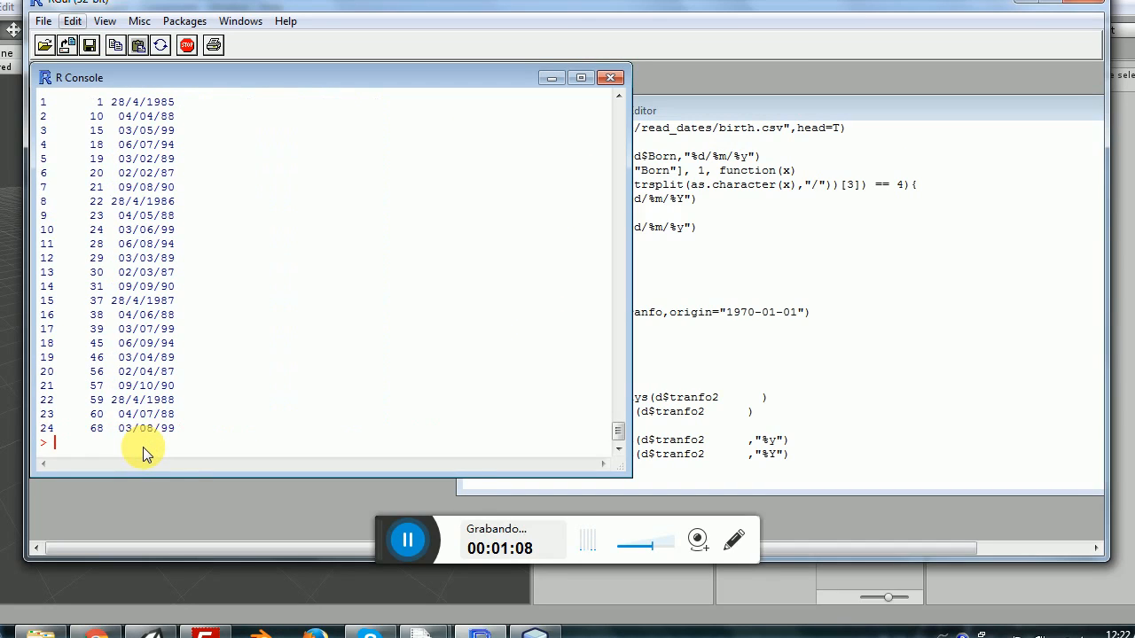
Read C:/Youtube/read_dates/birth.csv into d with read.csv and print d
key(Return)
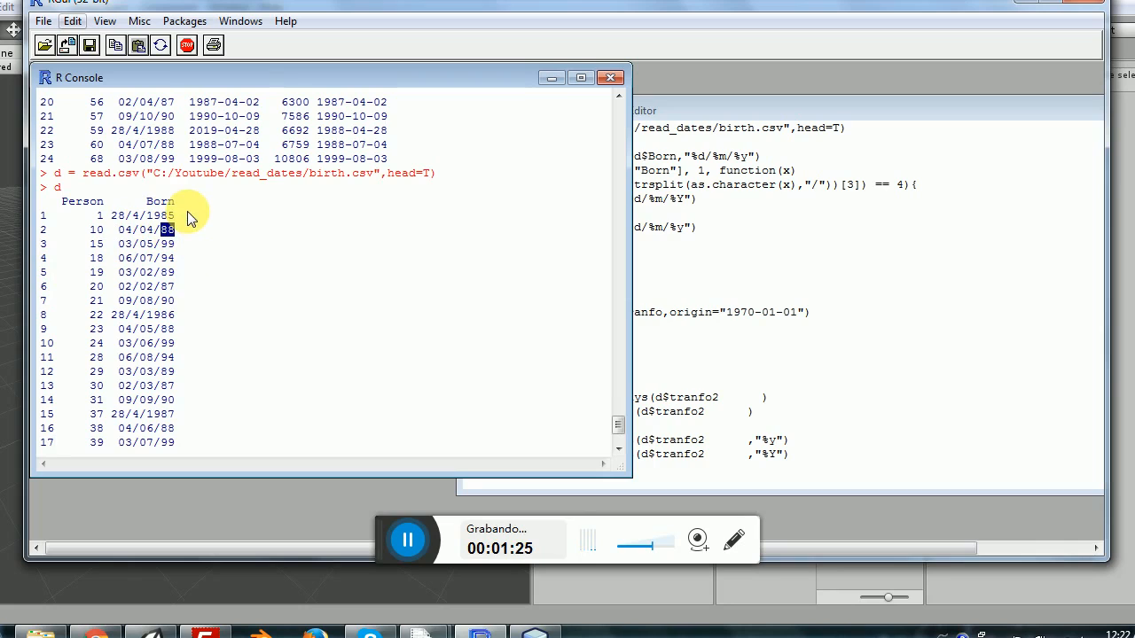
mouse_move(204, 317)
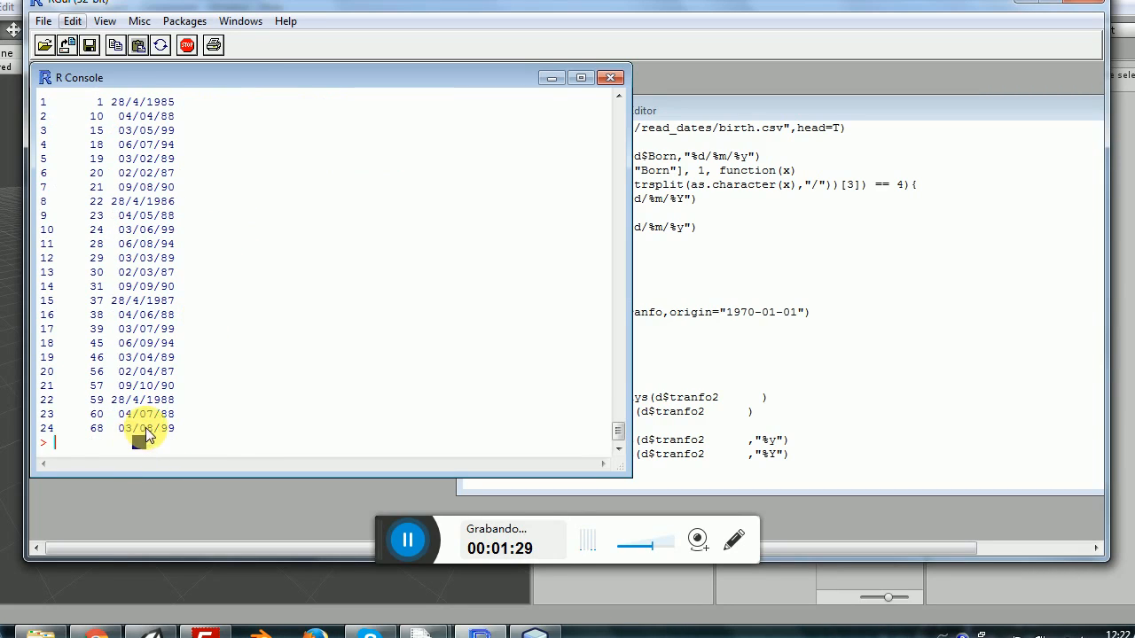
Run summary(d) and highlight part of its output
text(a)
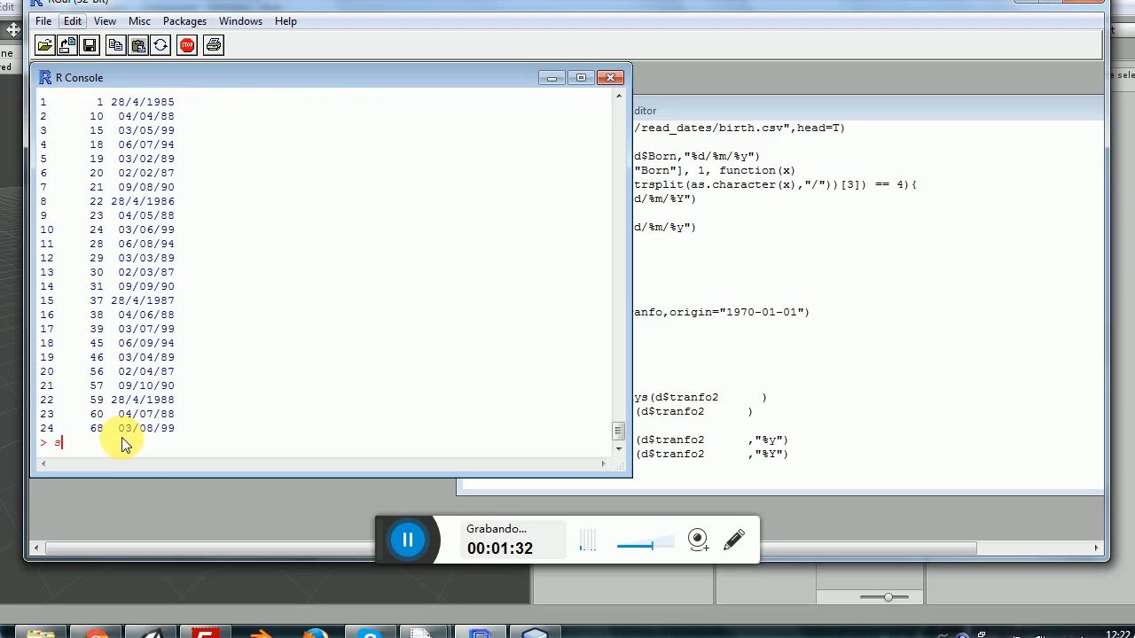
text(summary)
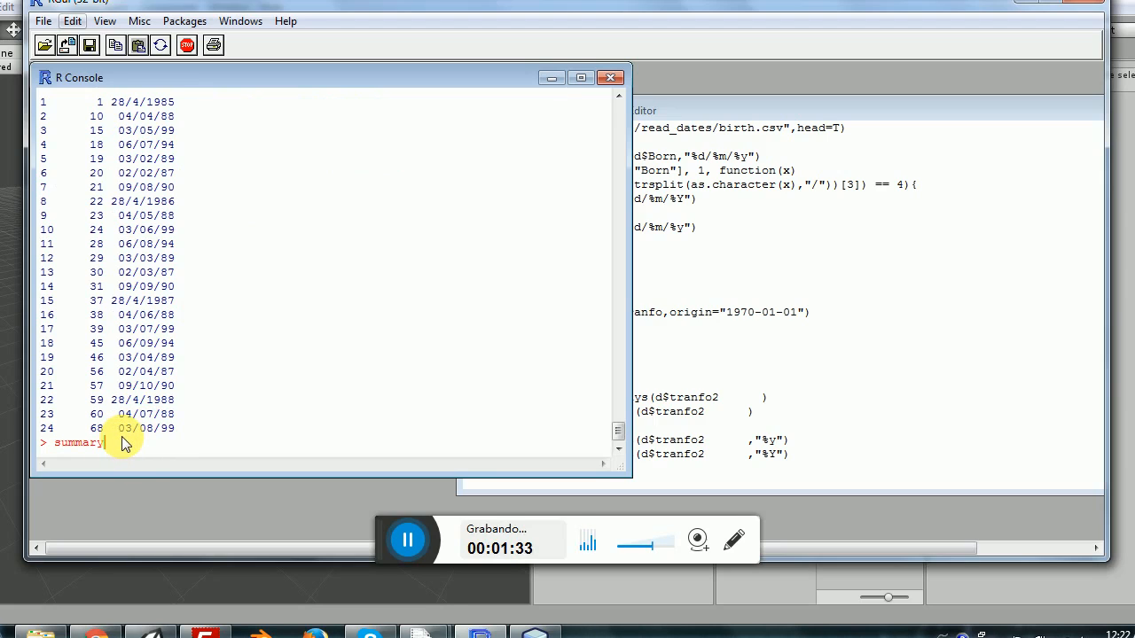
text(()
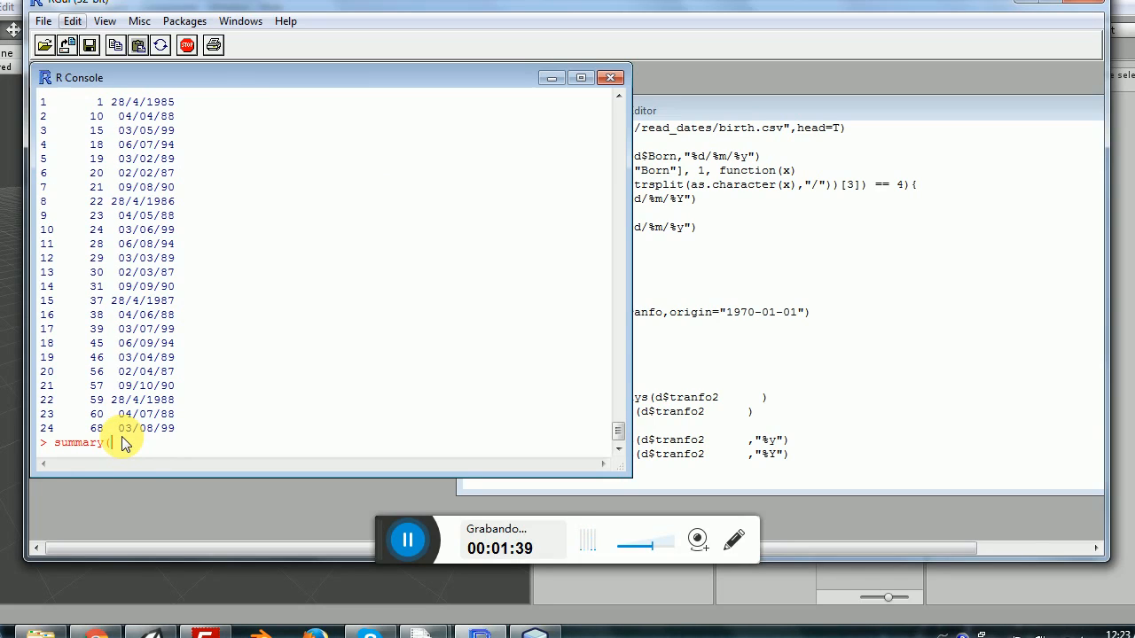
text(d)
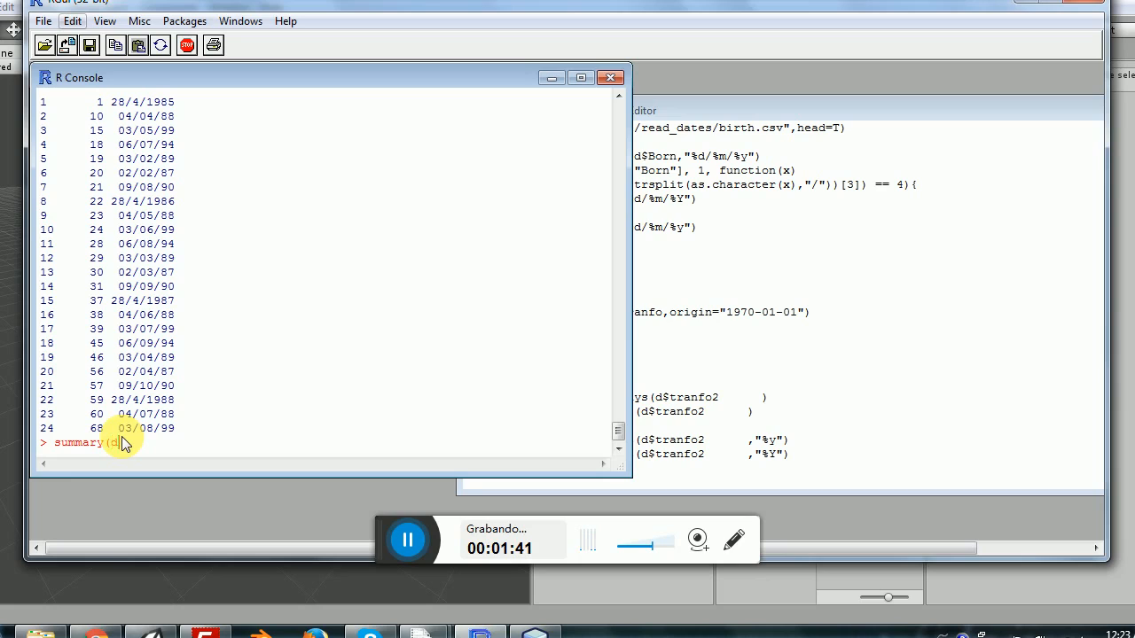
key(Return)
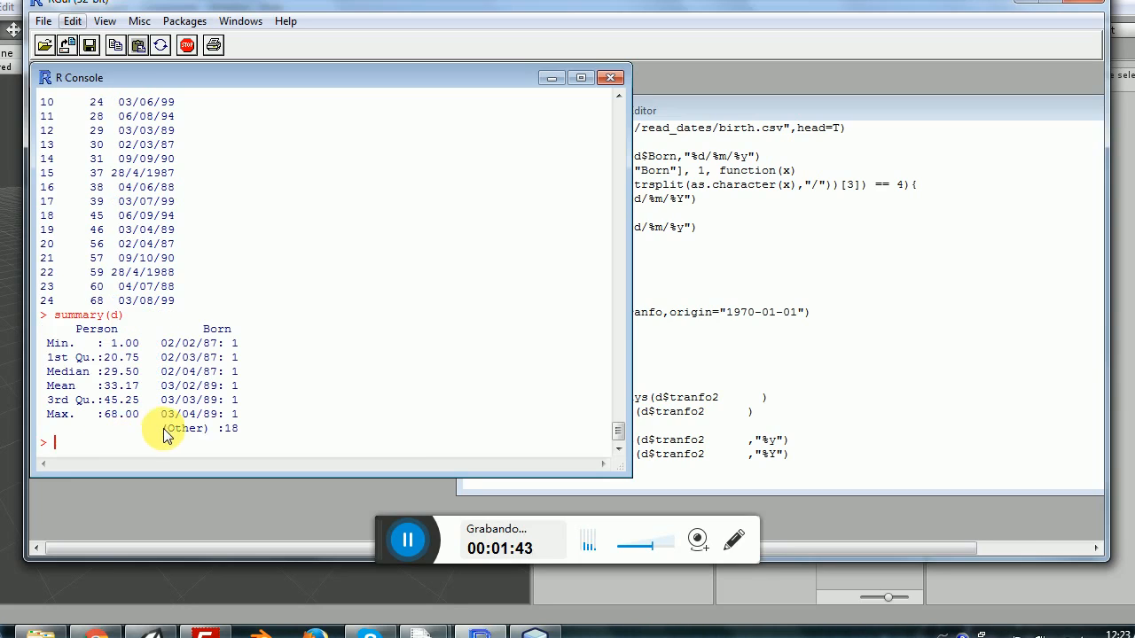
mouse_move(78, 345)
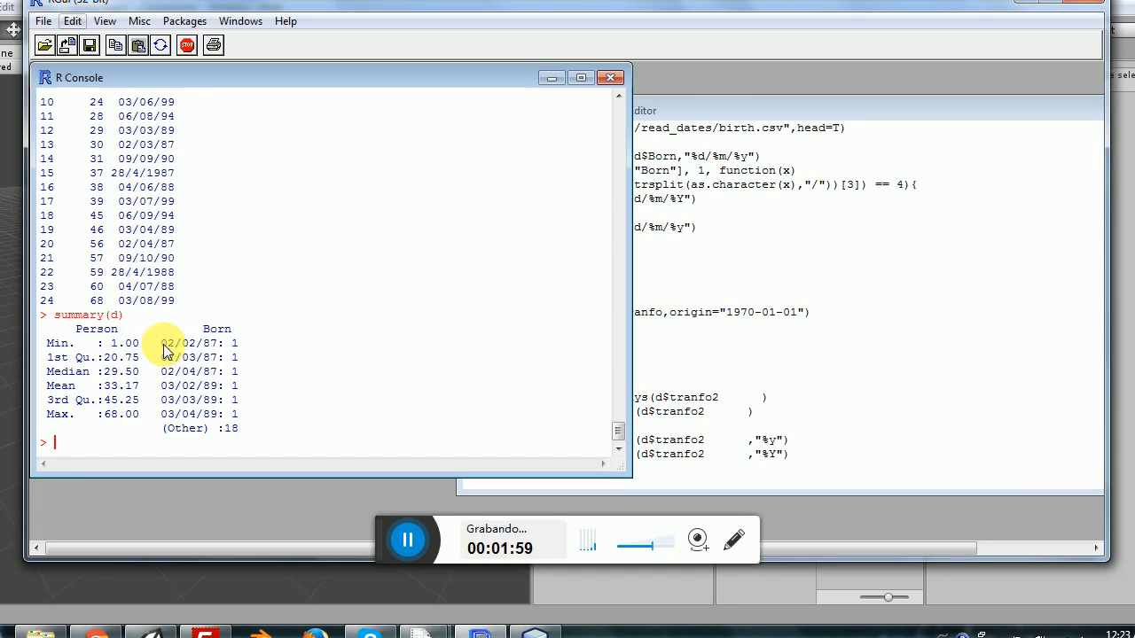
drag(161, 343, 226, 358)
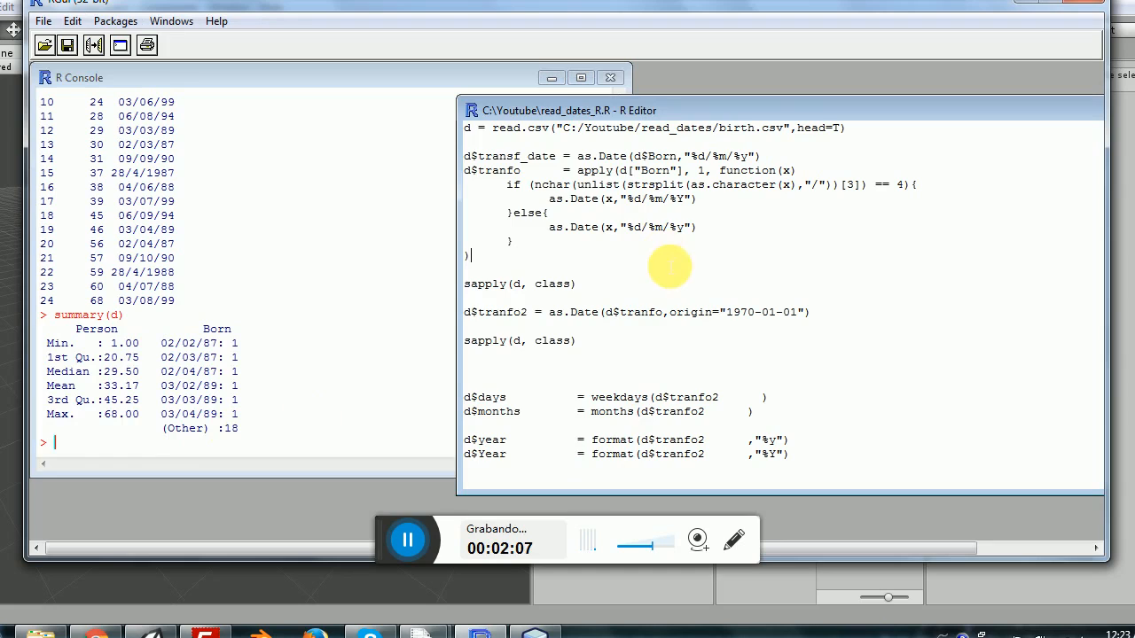
mouse_move(221, 297)
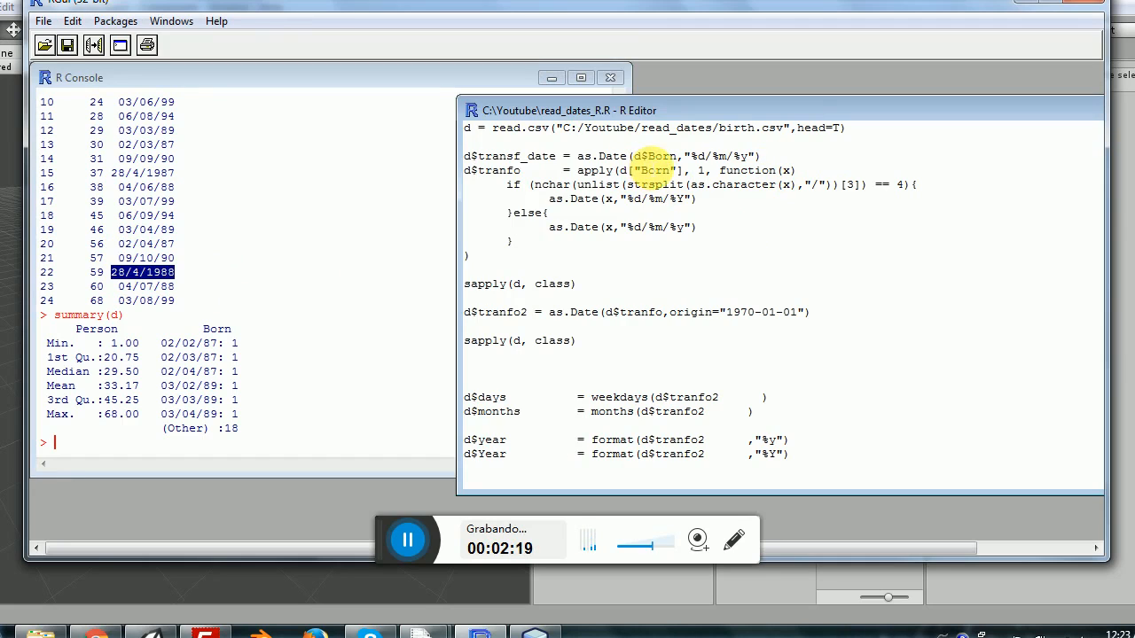
Store Born converted with as.Date format "%d/%m/%y" in d$transf_date
double_click(601, 156)
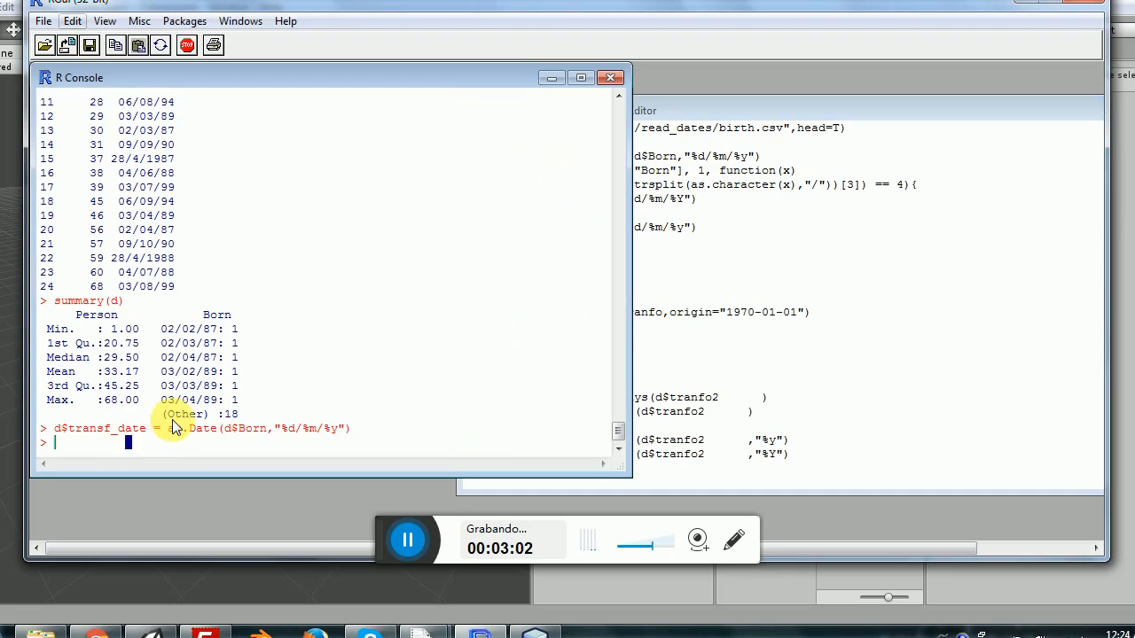
Print d and highlight row 1's wrongly converted 2019-04-28 date
key(Return)
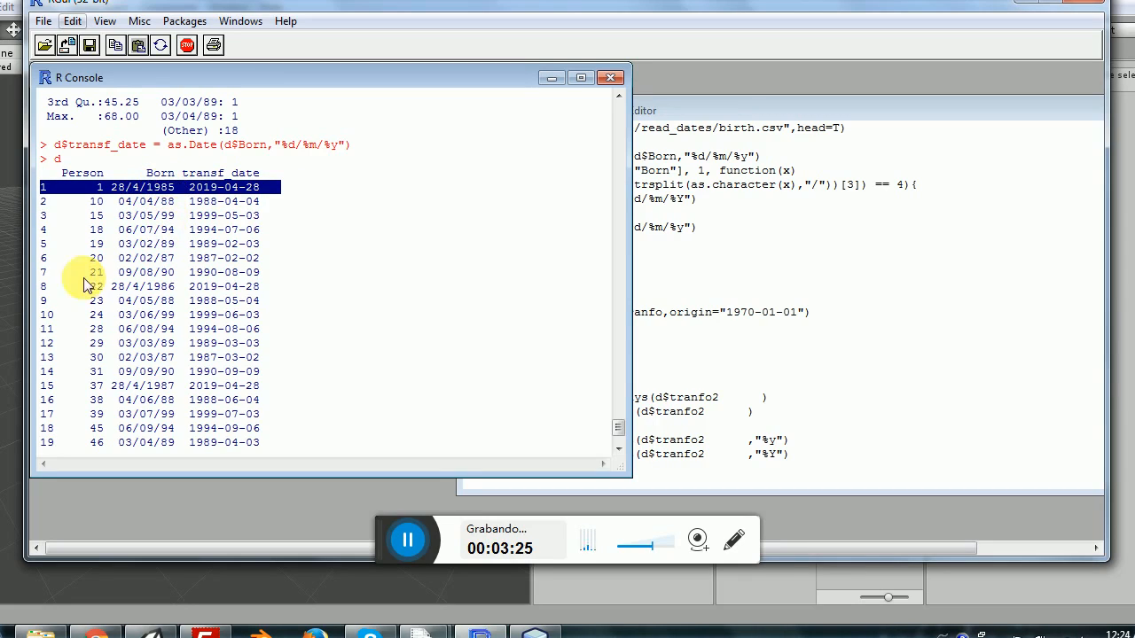
click(160, 286)
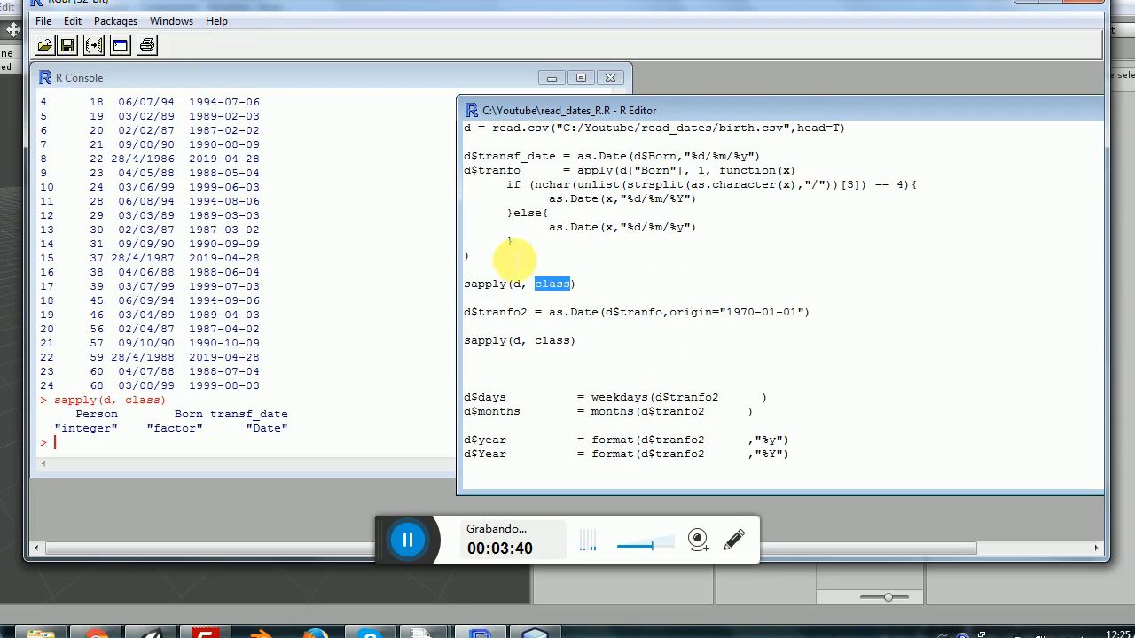
mouse_move(557, 312)
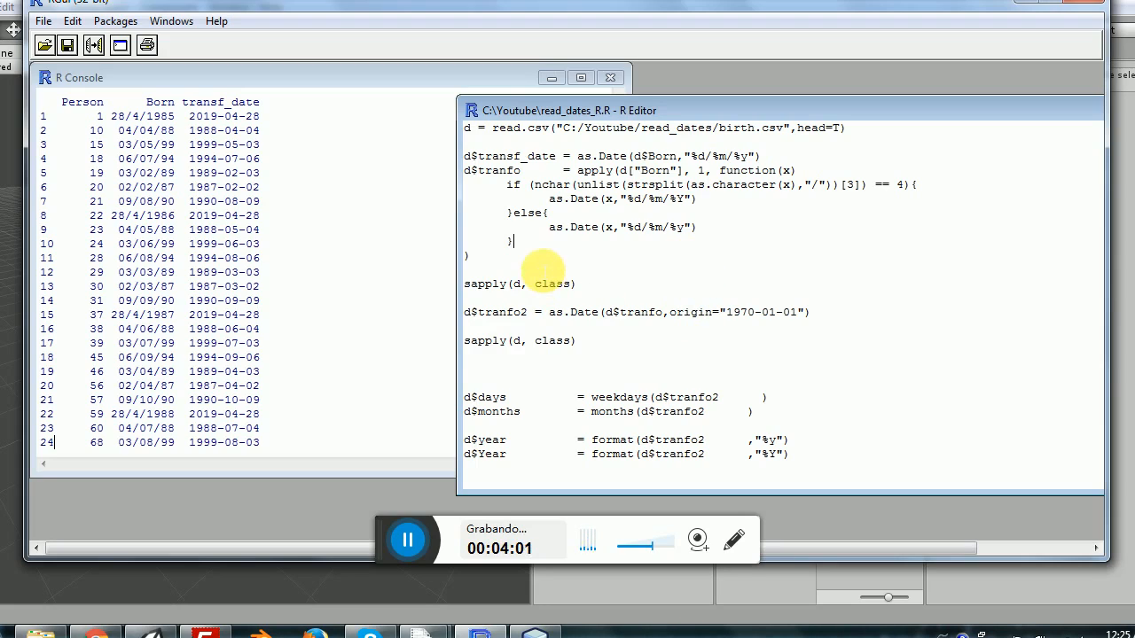
drag(470, 170, 470, 256)
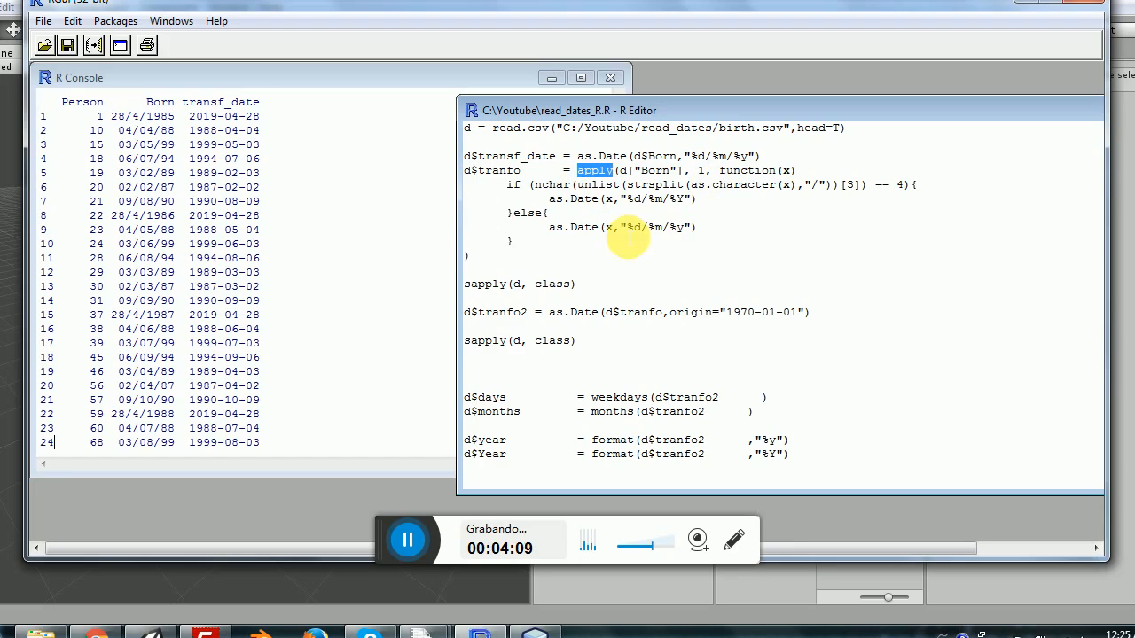
mouse_move(128, 124)
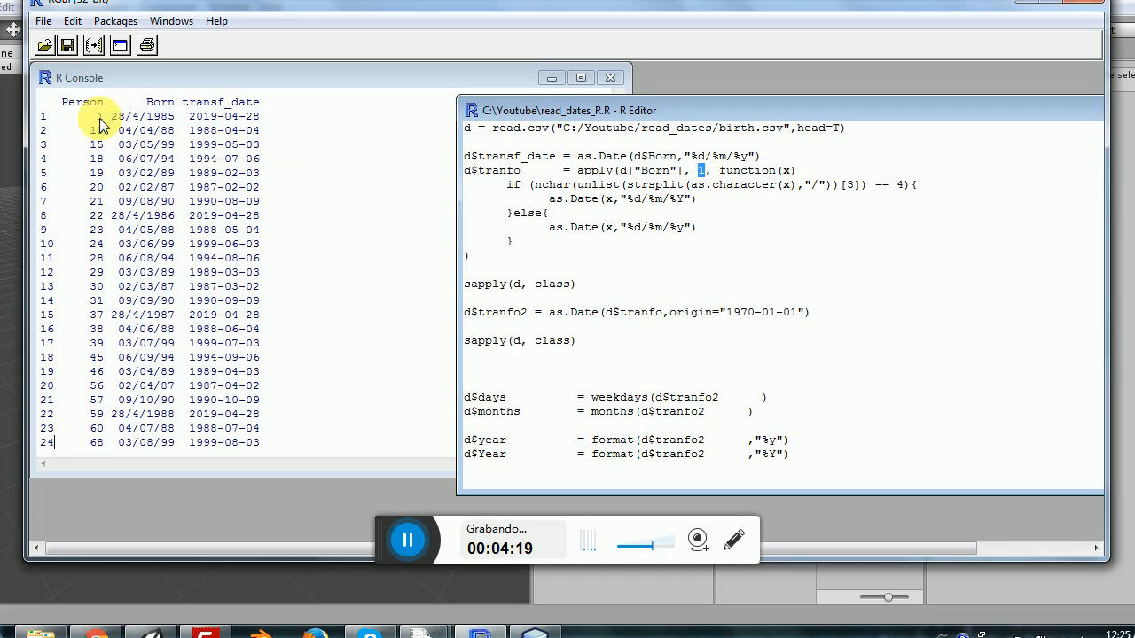
mouse_move(282, 124)
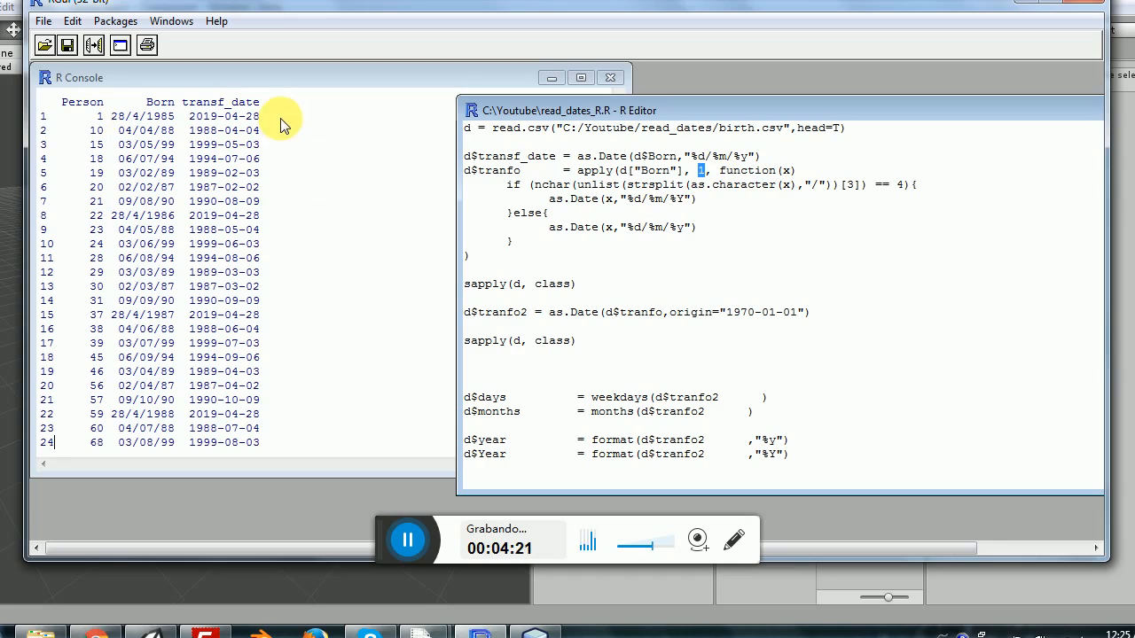
mouse_move(158, 106)
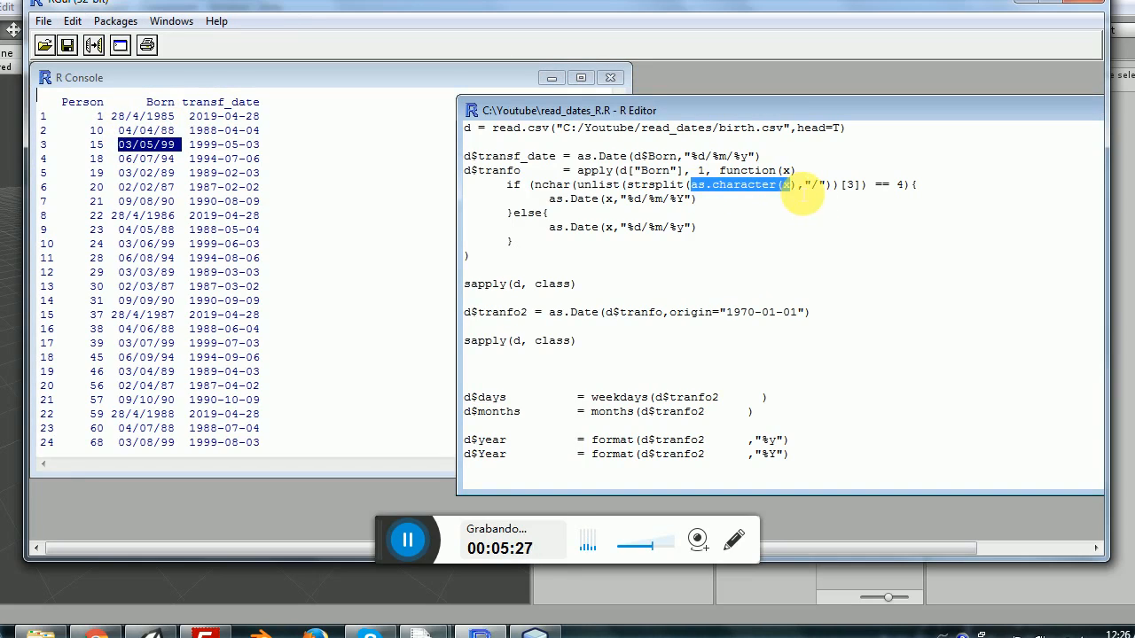
mouse_move(630, 194)
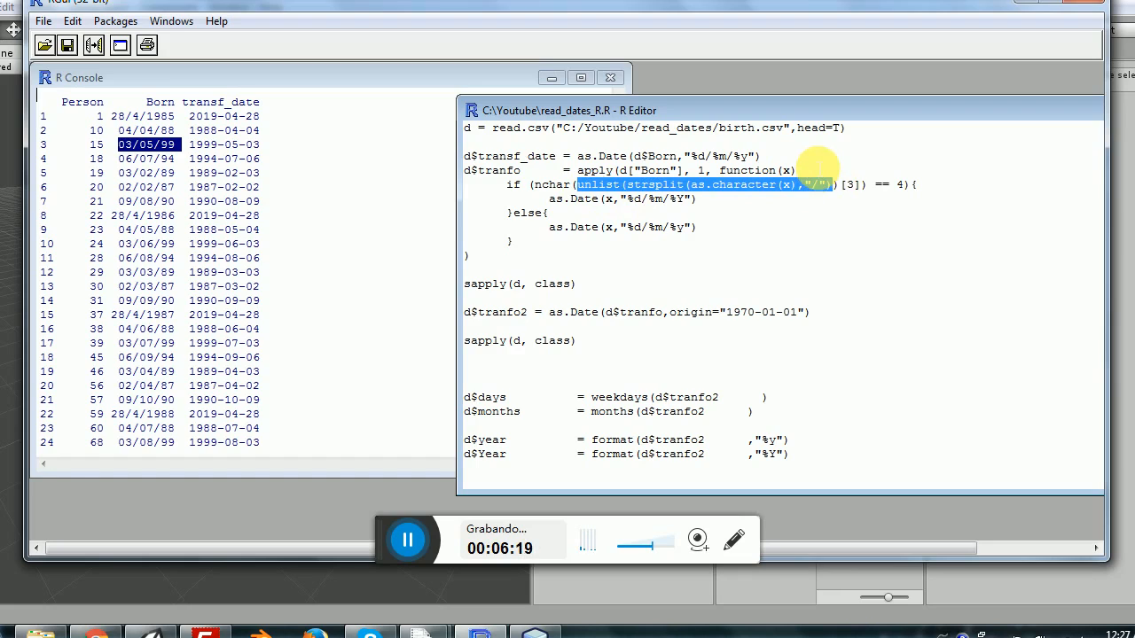
click(859, 185)
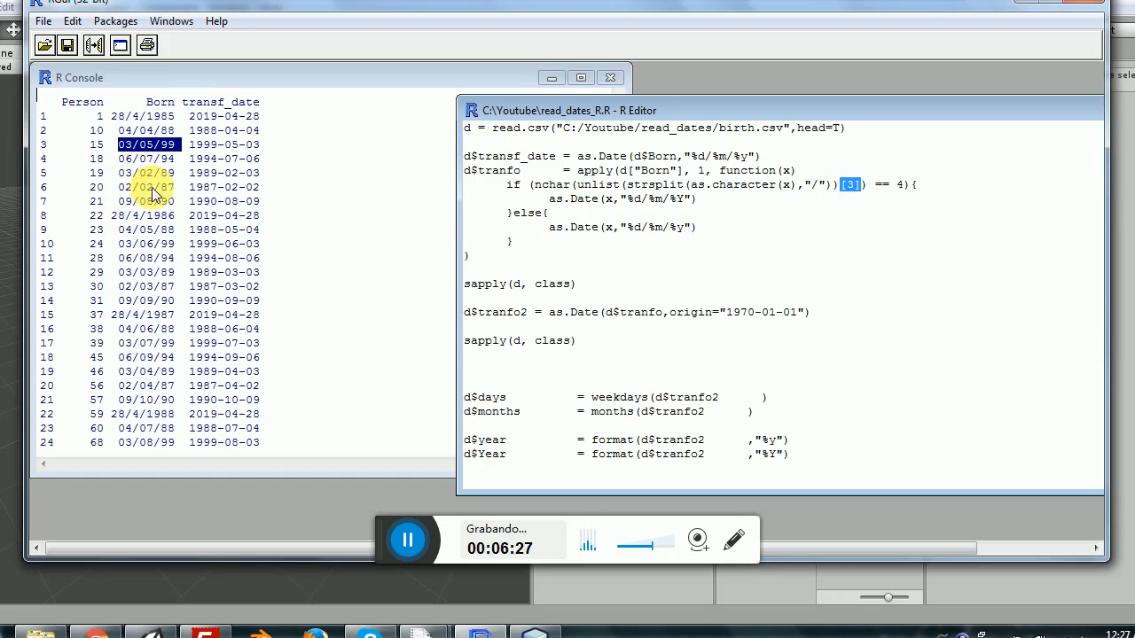
mouse_move(151, 221)
text(d)
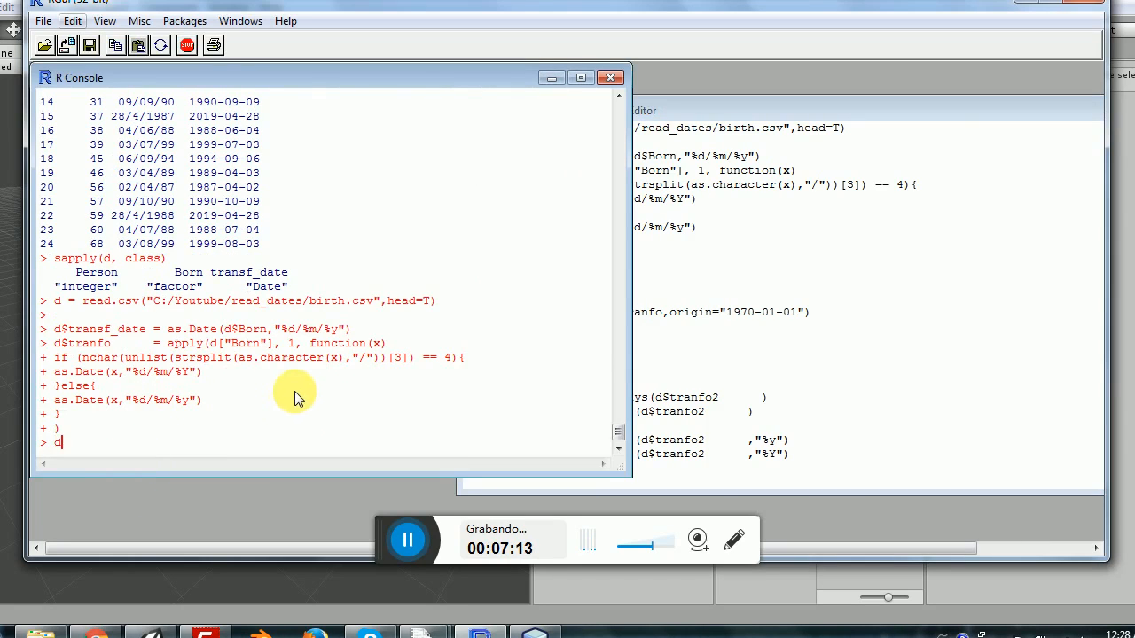
Print d showing the new numeric tranfo column beside transf_date
key(Return)
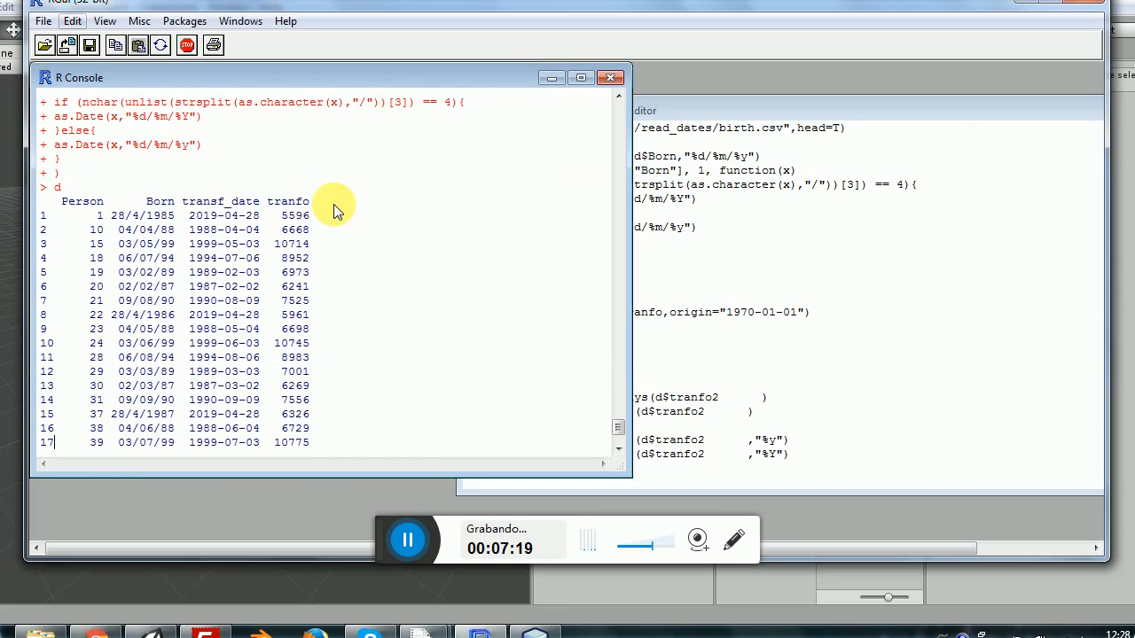
mouse_move(301, 213)
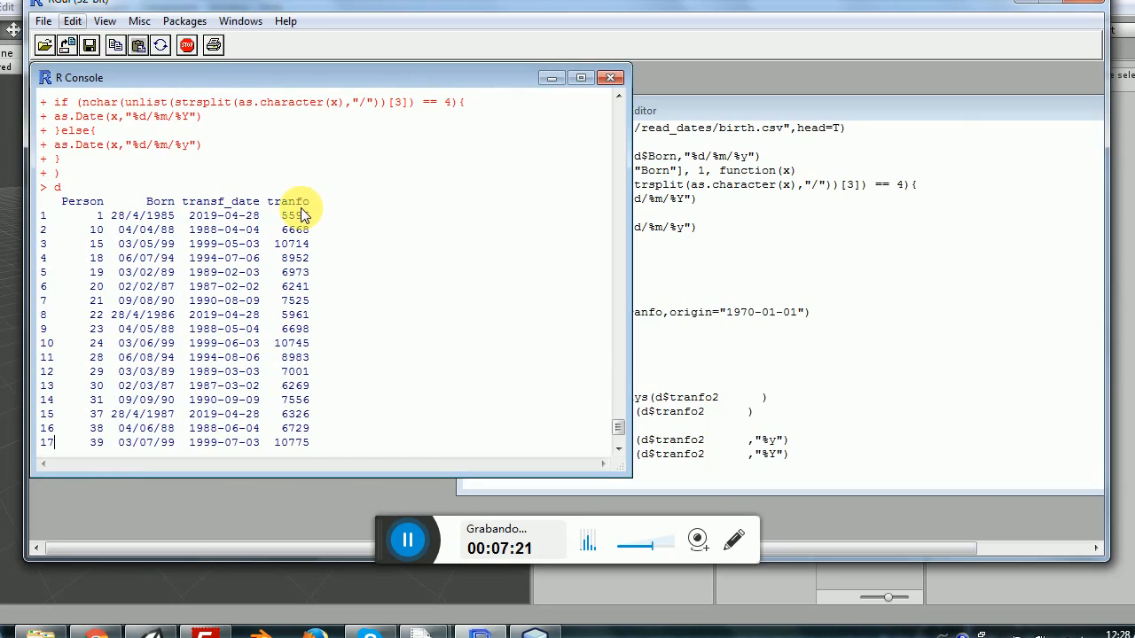
mouse_move(272, 285)
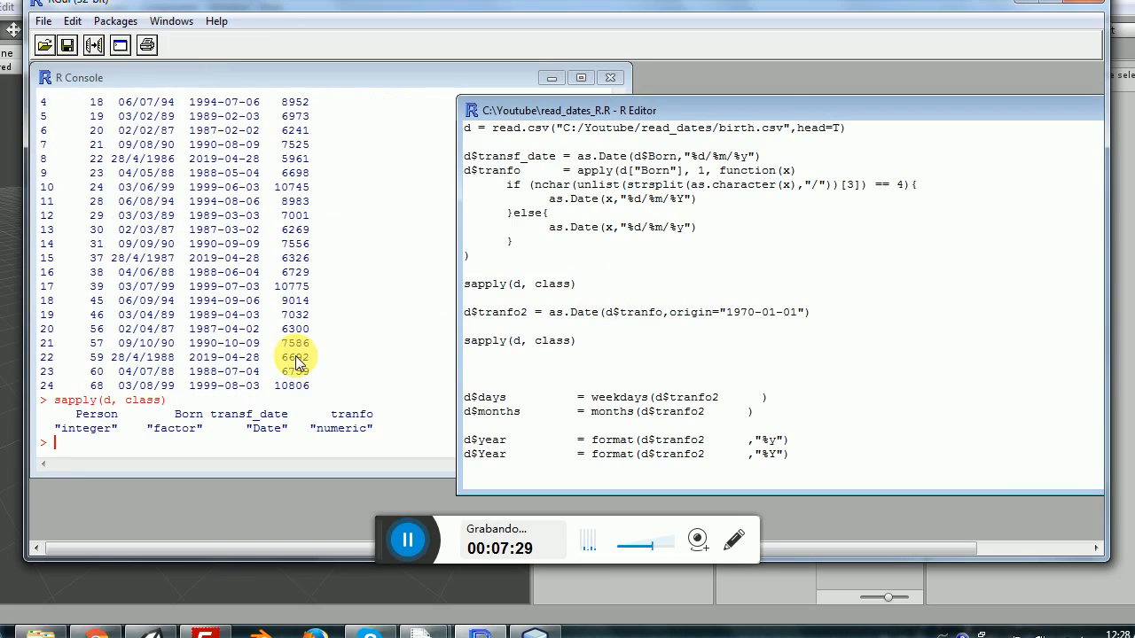
mouse_move(328, 370)
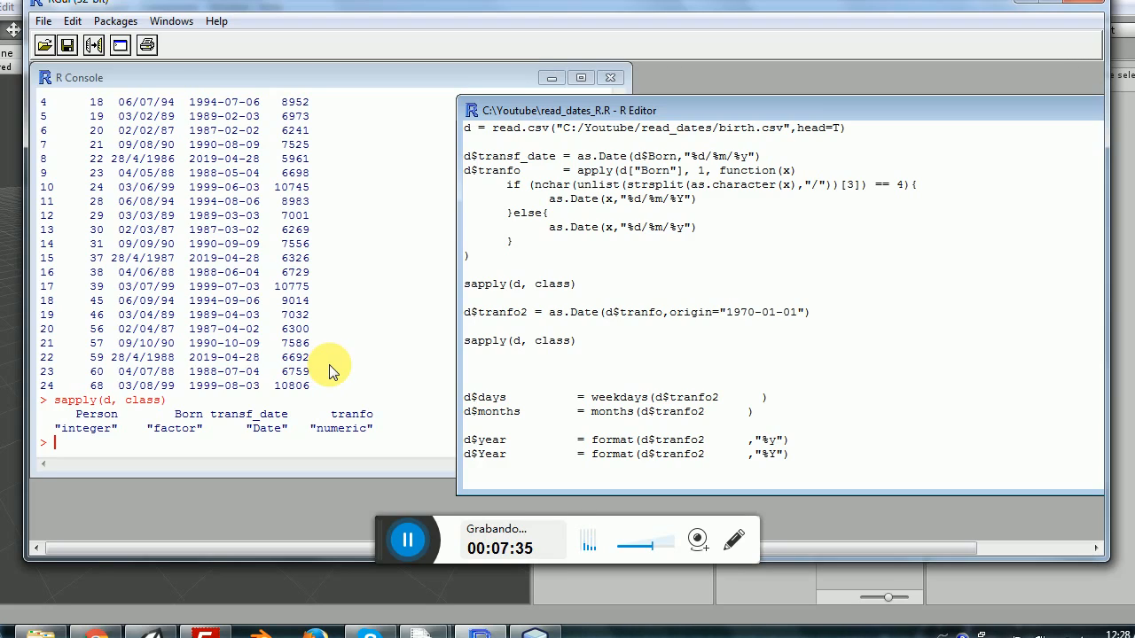
mouse_move(325, 431)
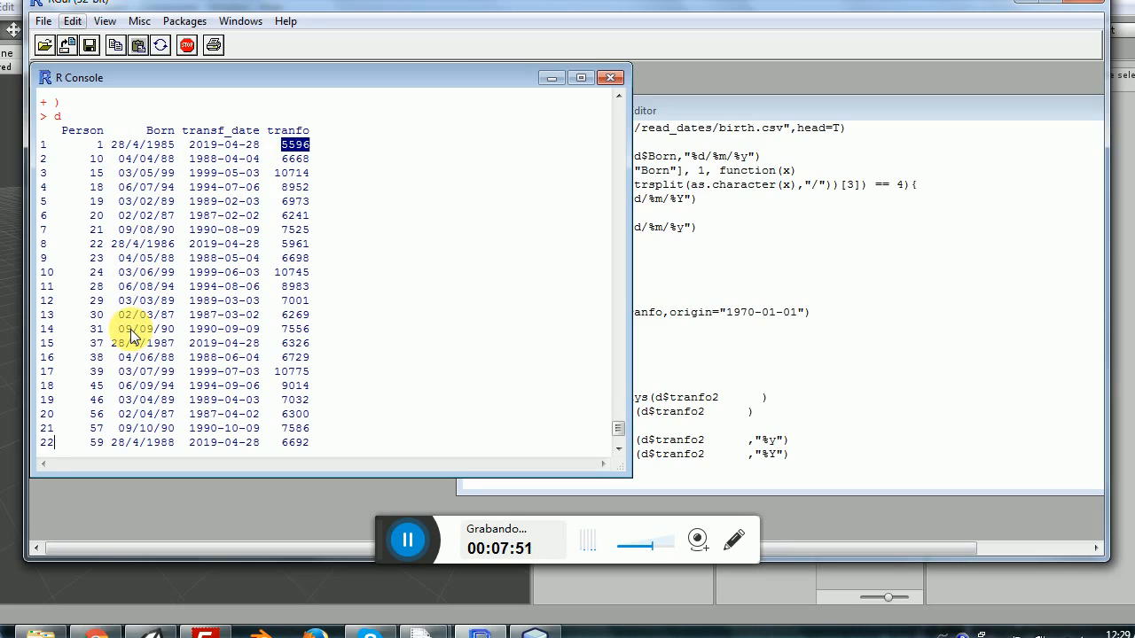
scroll(down, 3)
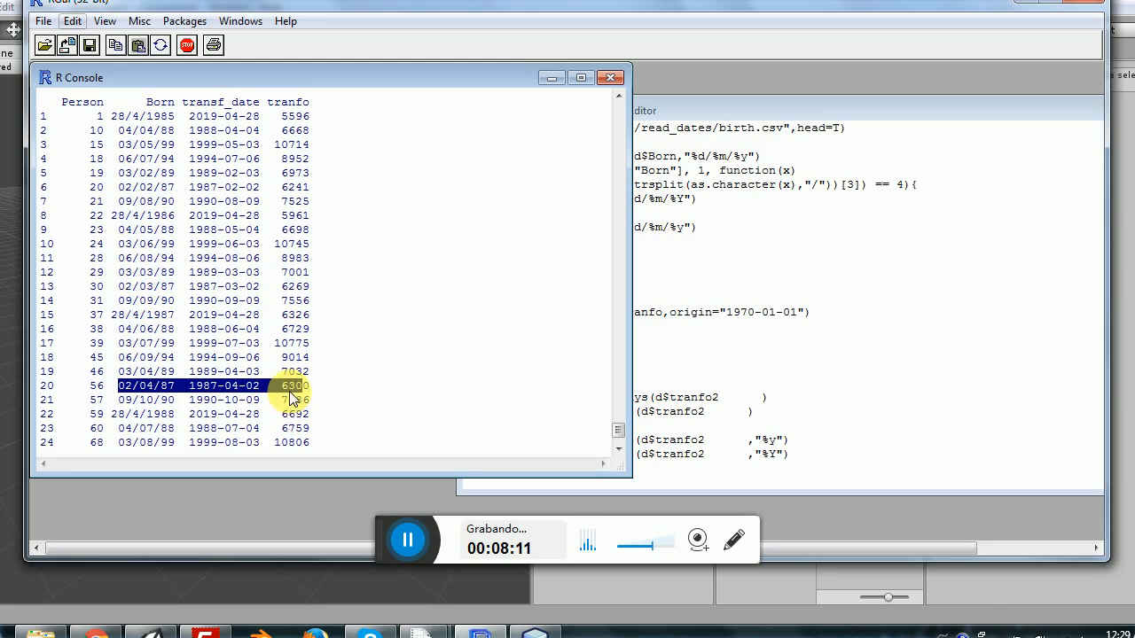
mouse_move(297, 359)
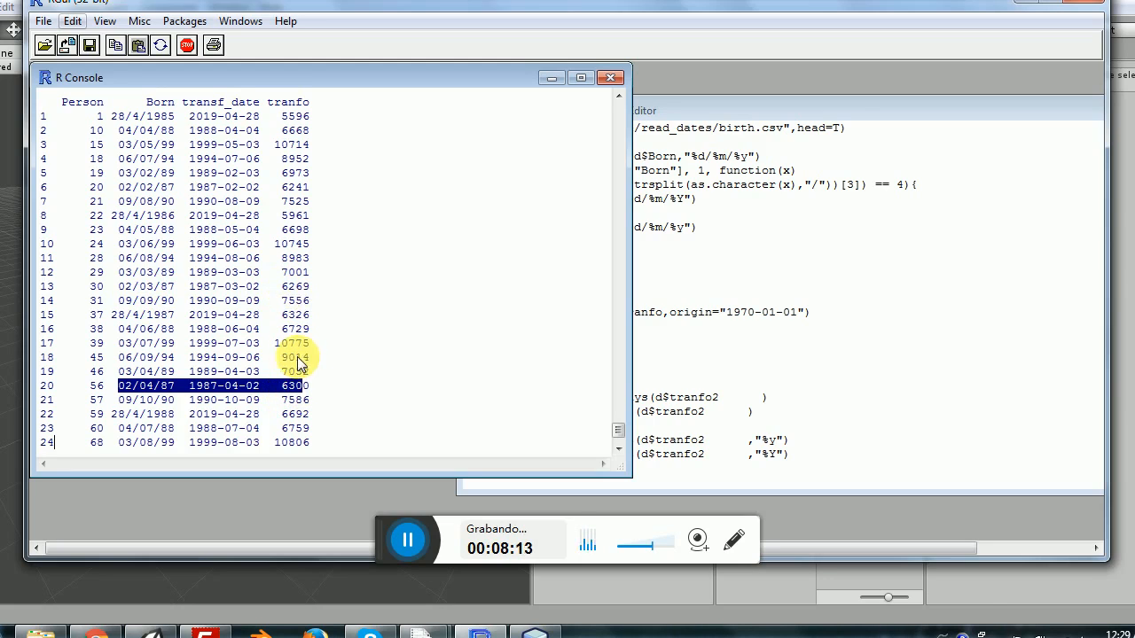
mouse_move(332, 313)
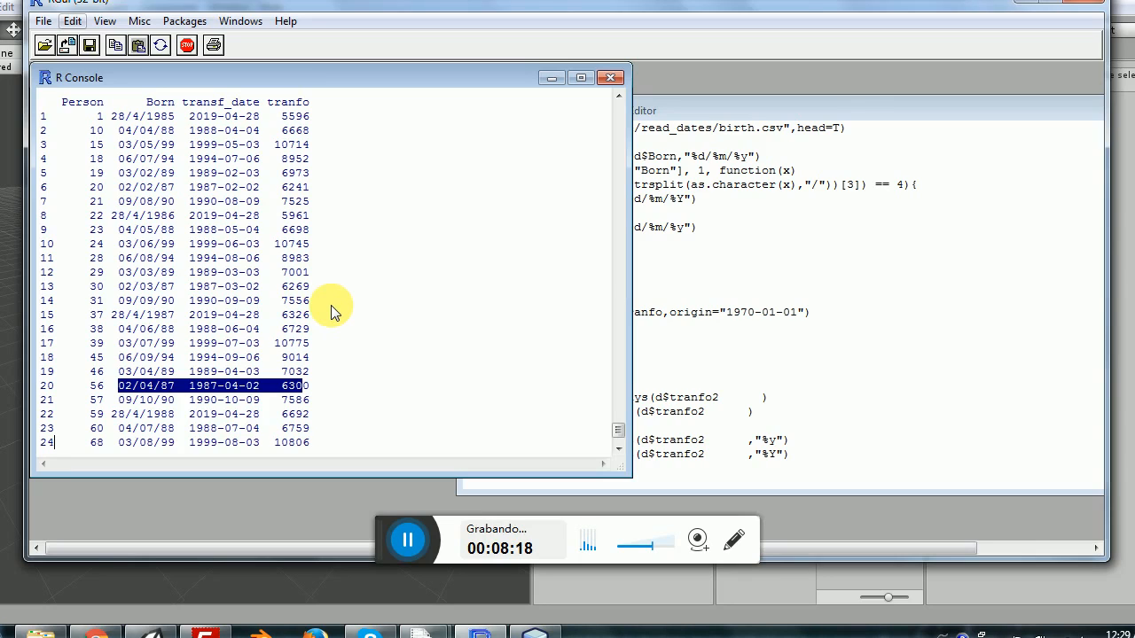
mouse_move(330, 275)
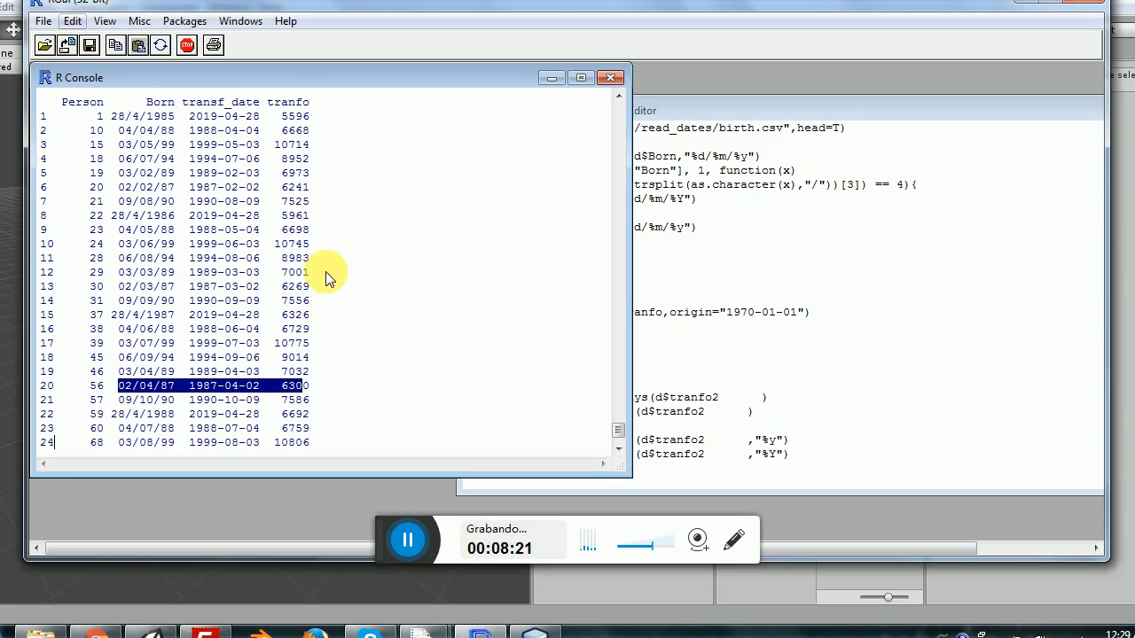
mouse_move(319, 197)
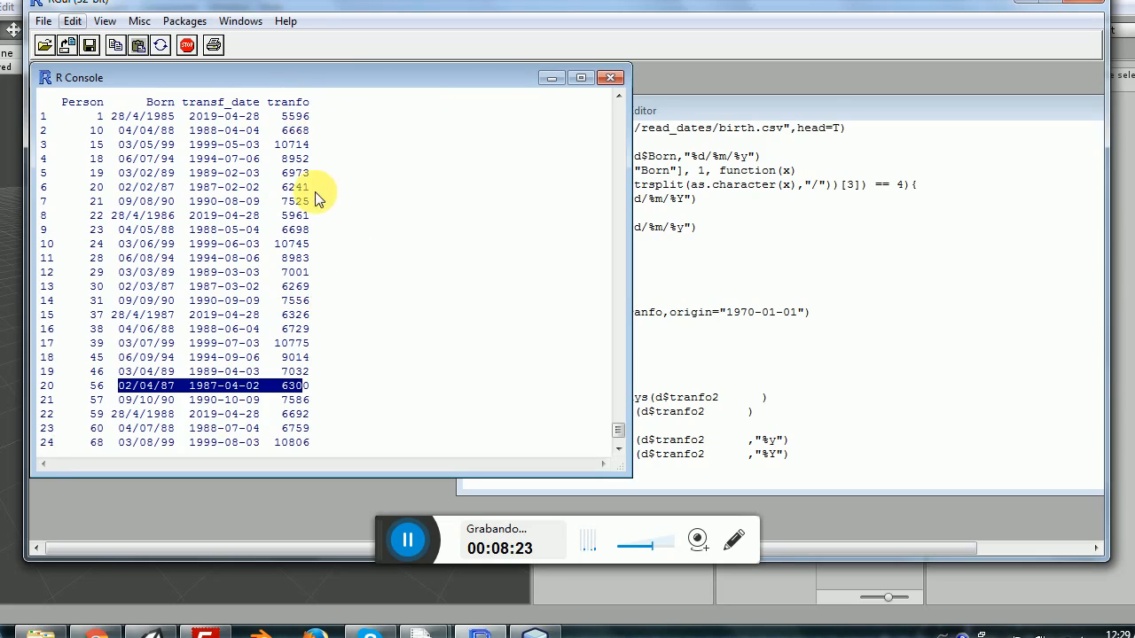
mouse_move(301, 358)
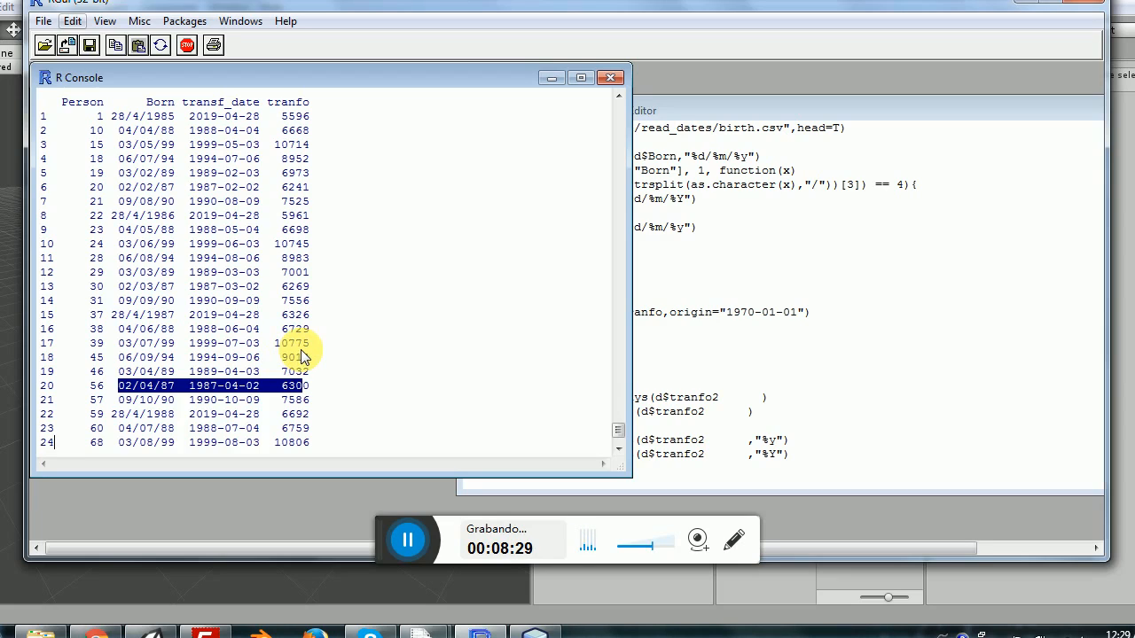
mouse_move(315, 120)
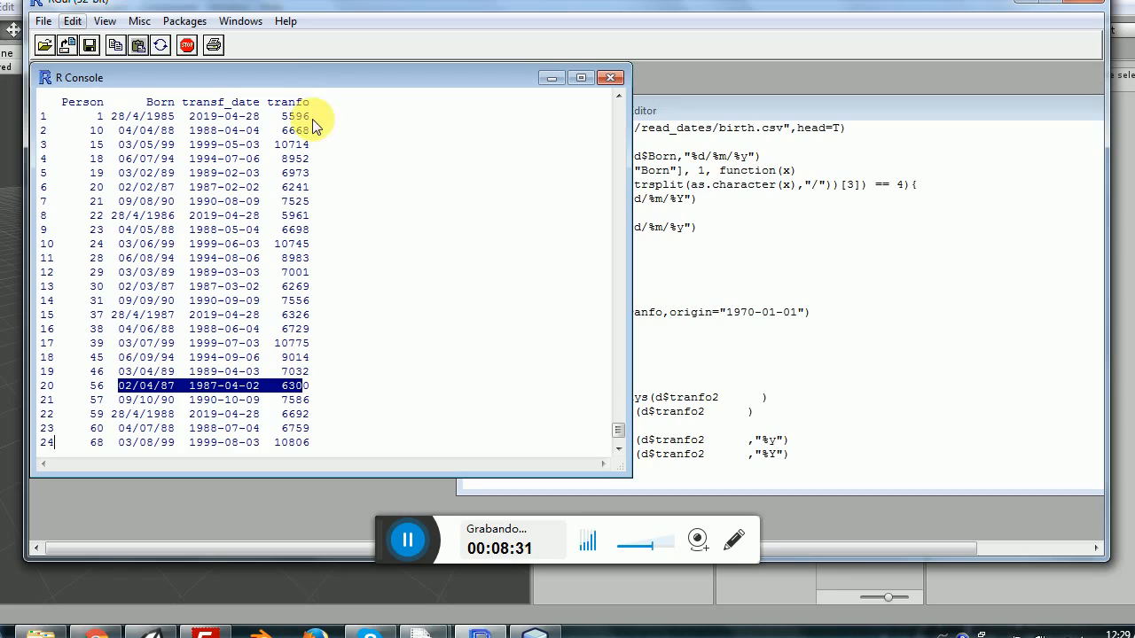
mouse_move(297, 300)
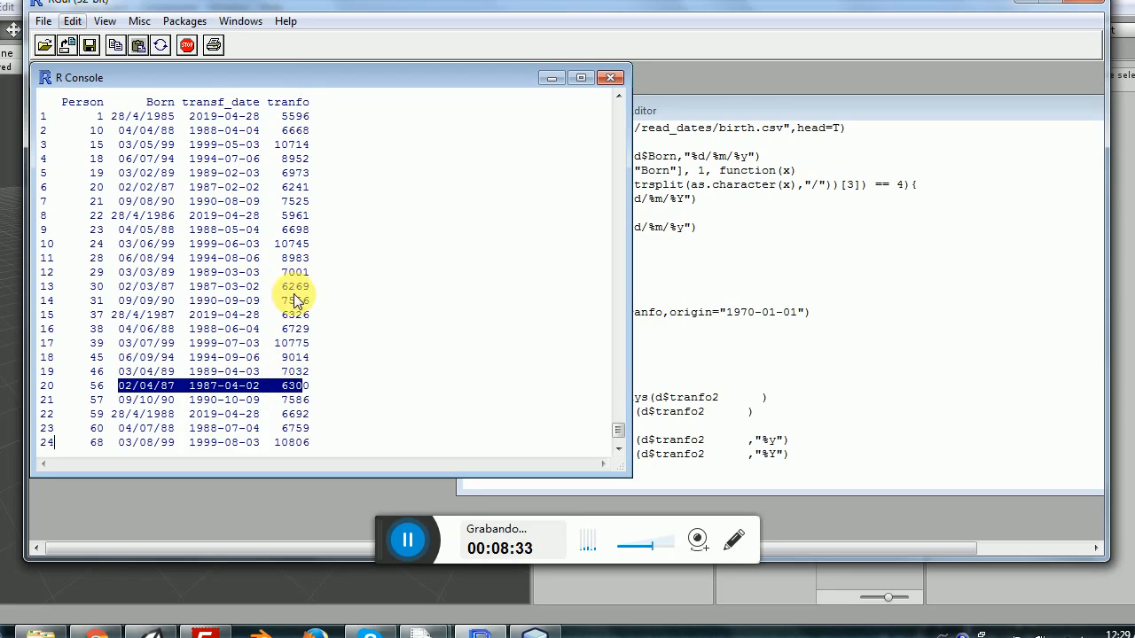
mouse_move(295, 217)
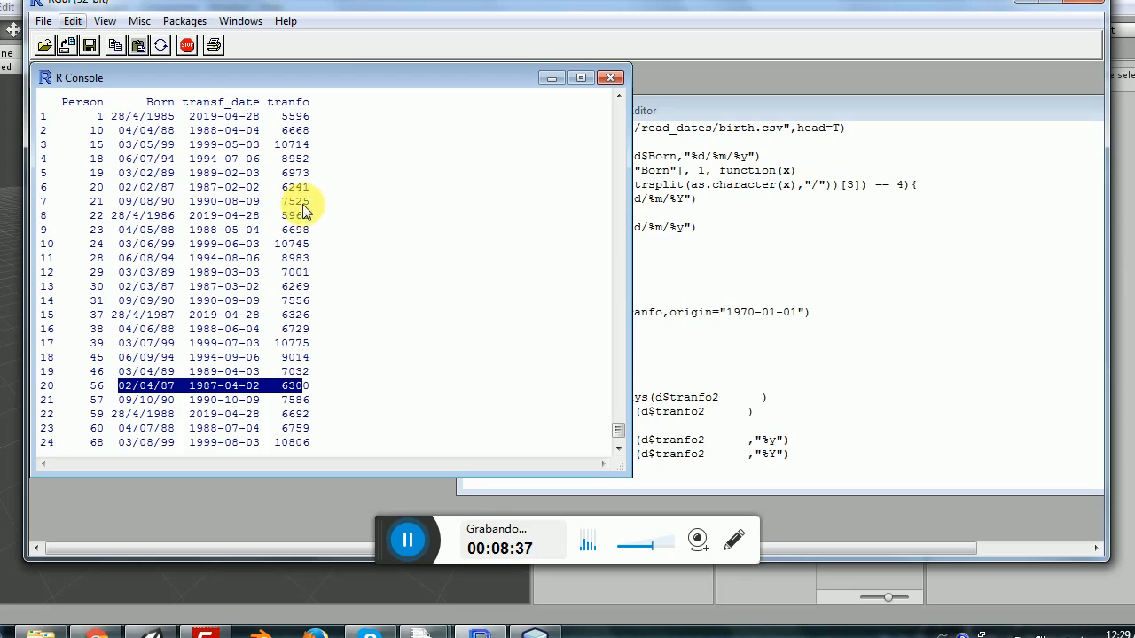
mouse_move(177, 385)
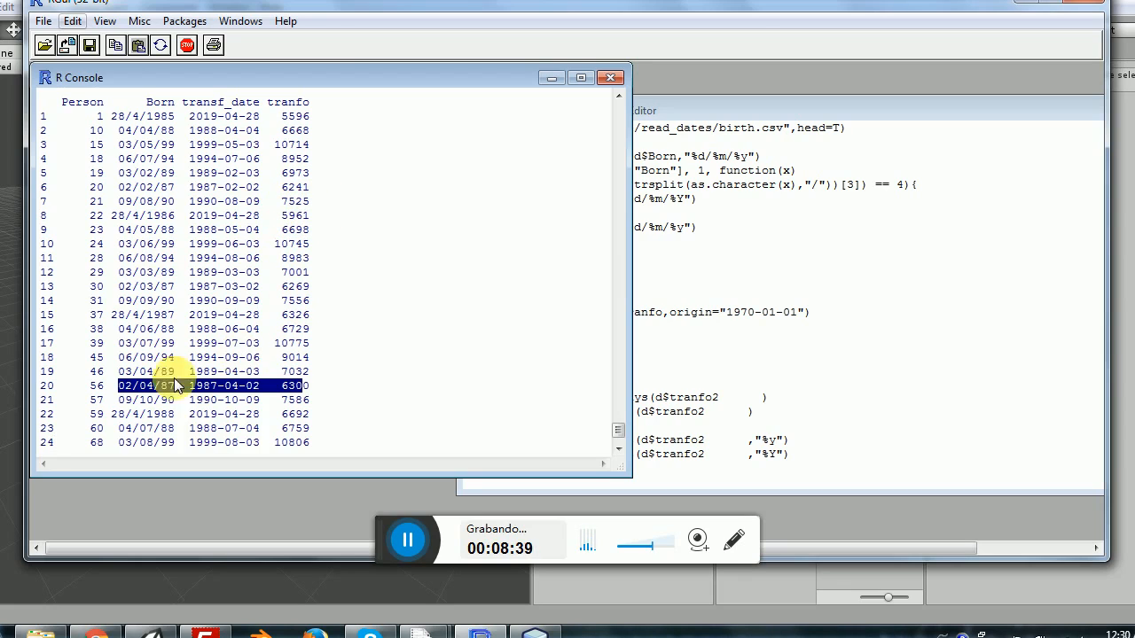
mouse_move(137, 400)
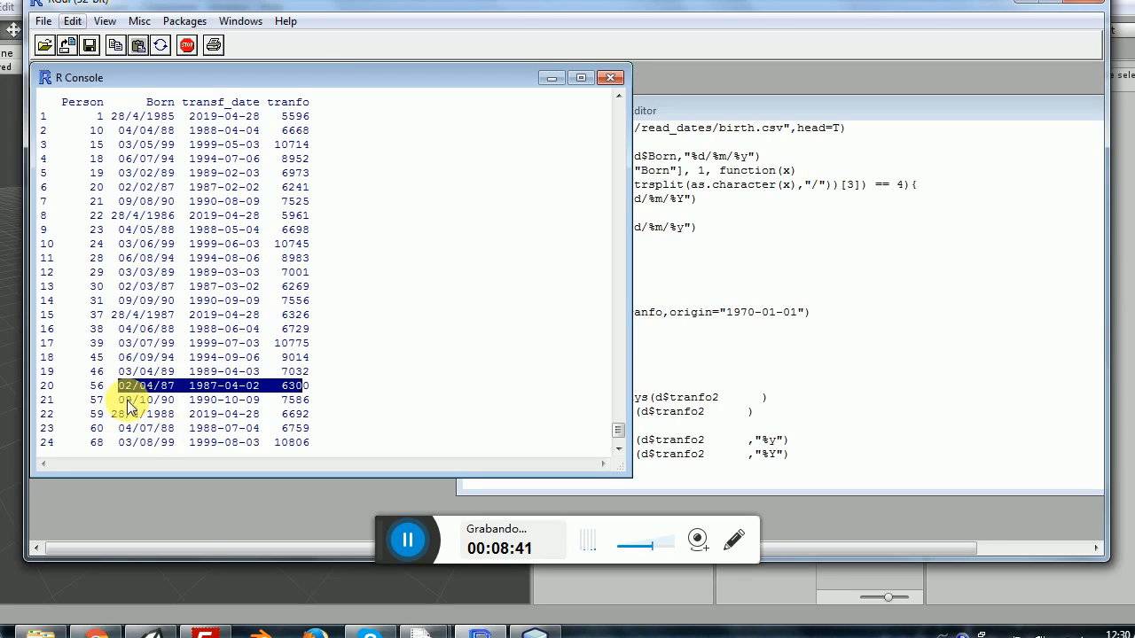
click(146, 400)
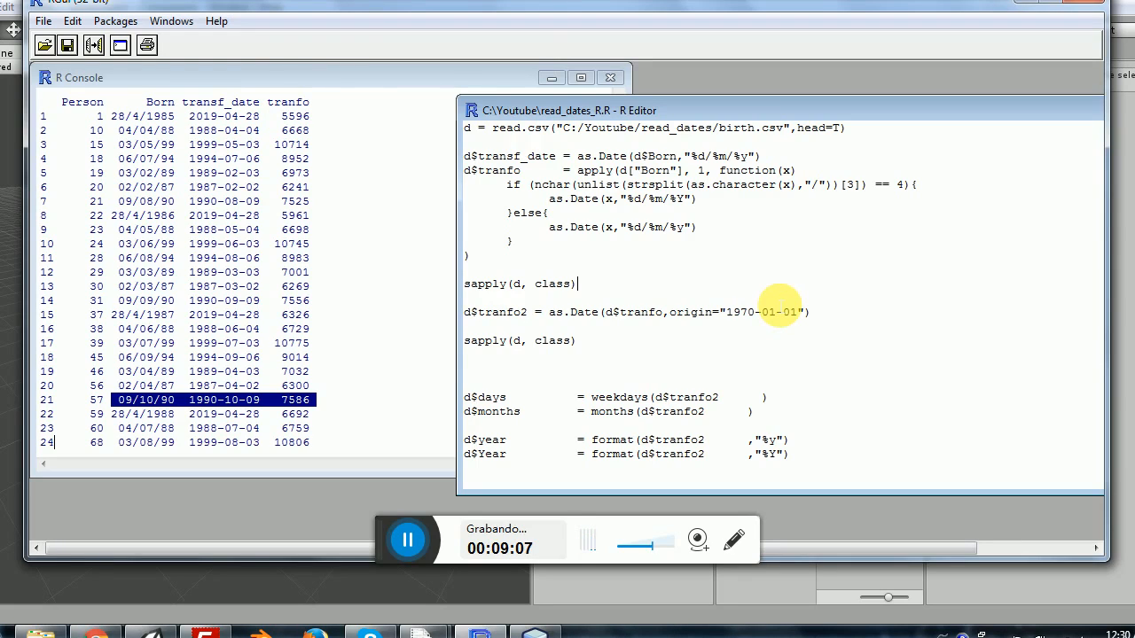
mouse_move(610, 320)
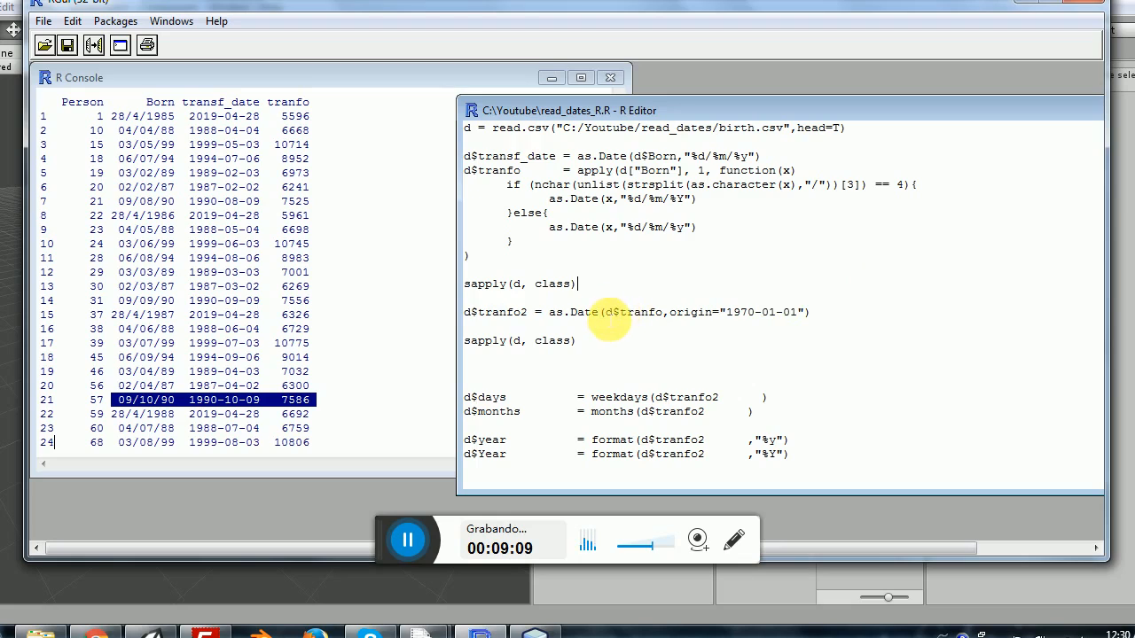
double_click(630, 312)
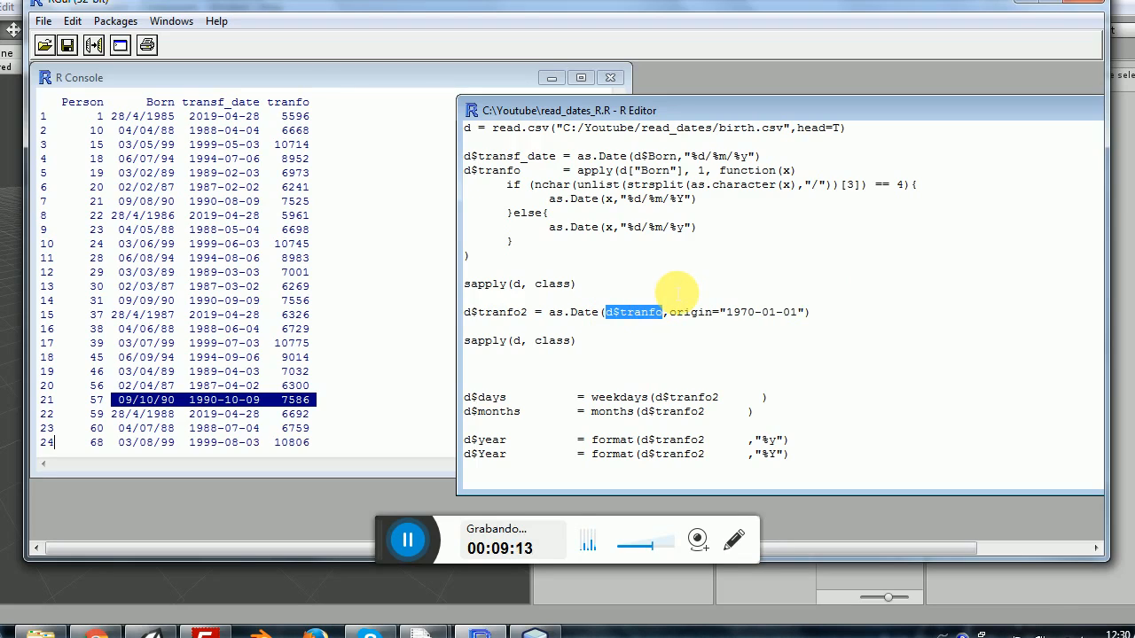
mouse_move(656, 288)
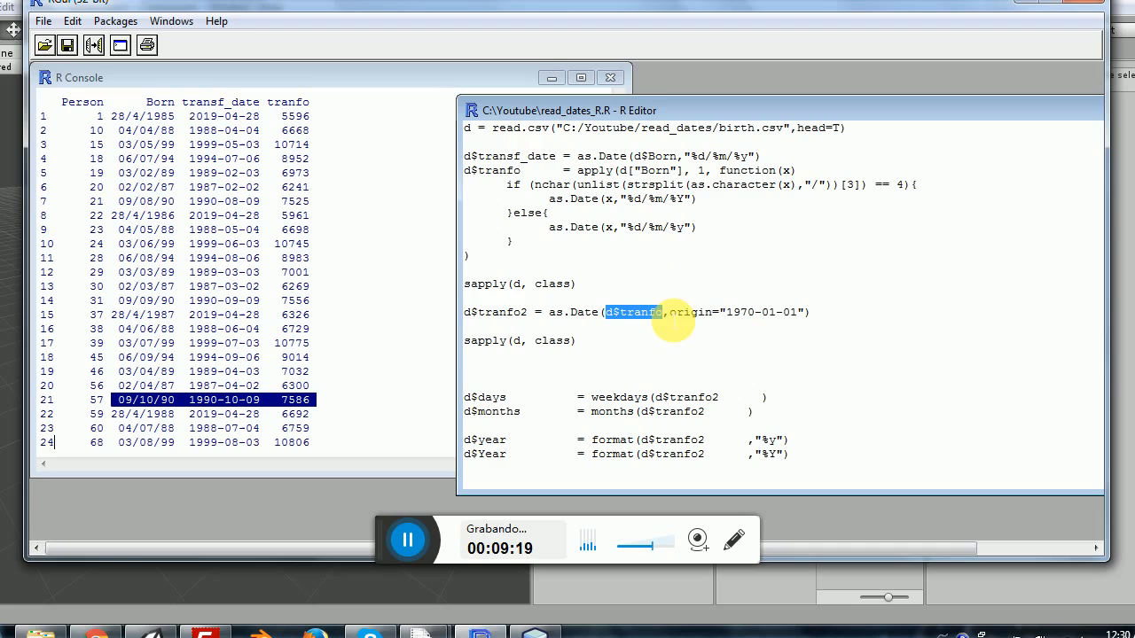
mouse_move(617, 297)
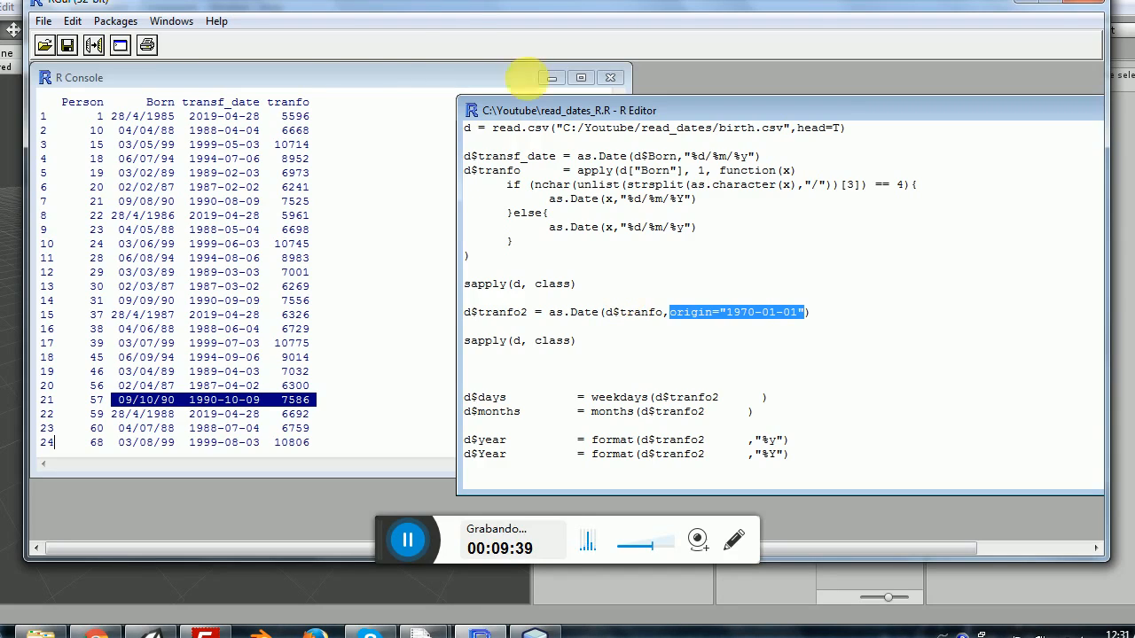
mouse_move(769, 348)
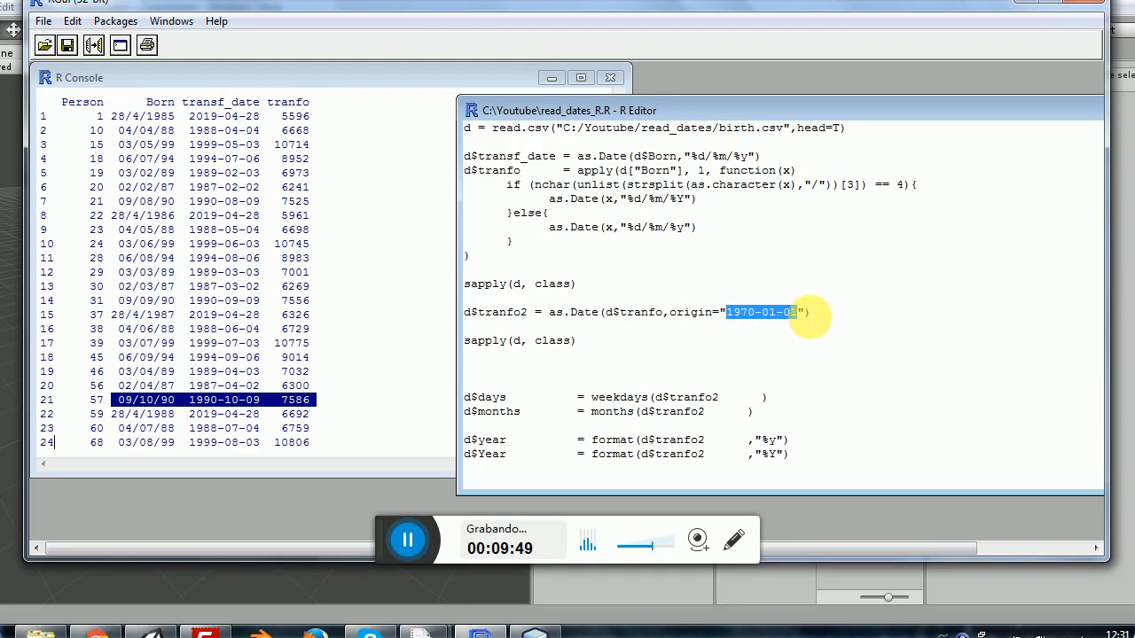
mouse_move(810, 333)
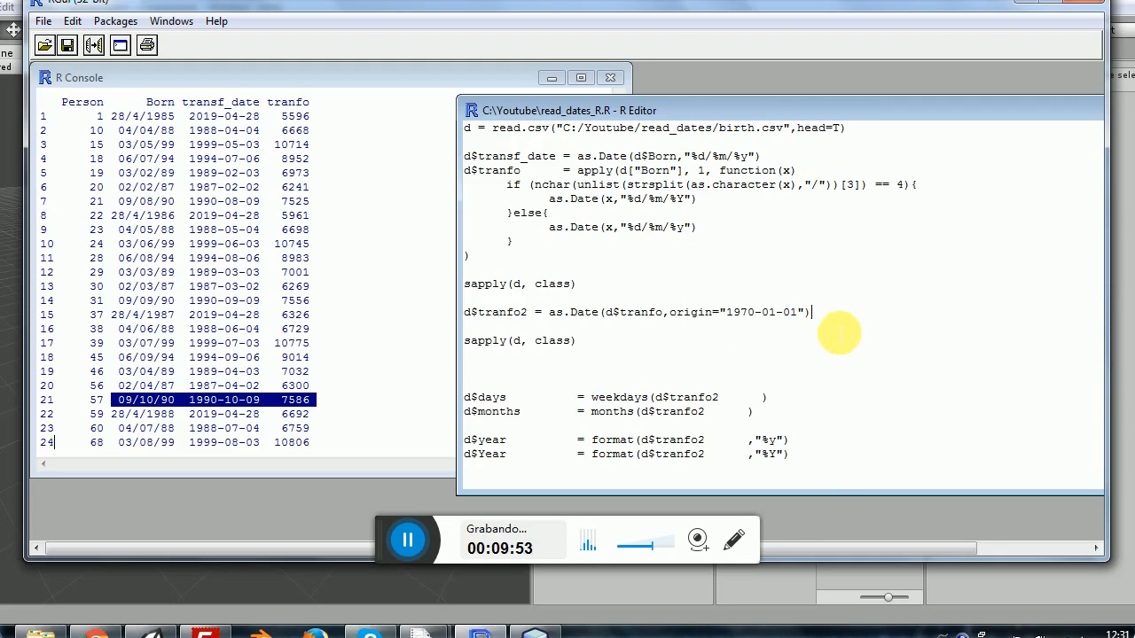
double_click(768, 312)
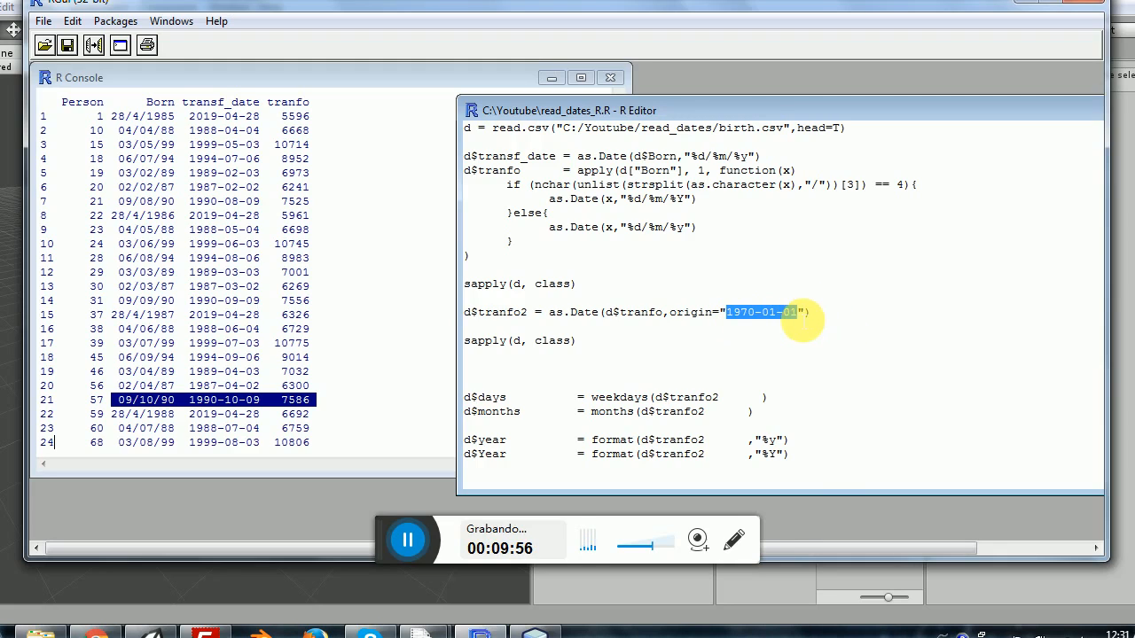
mouse_move(798, 331)
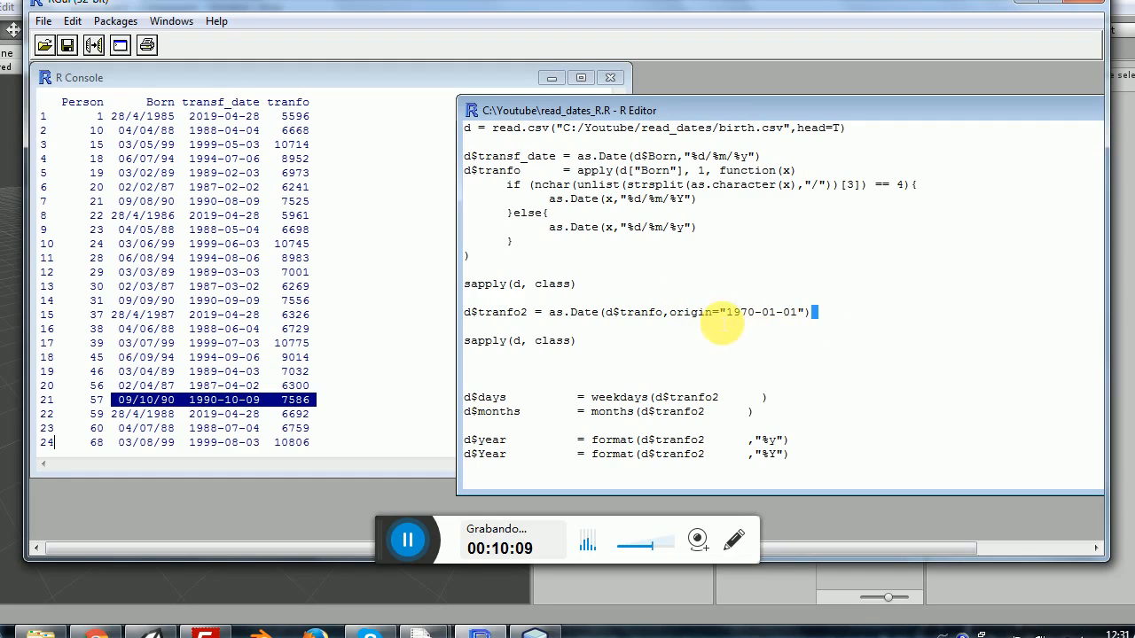
triple_click(636, 312)
text(d)
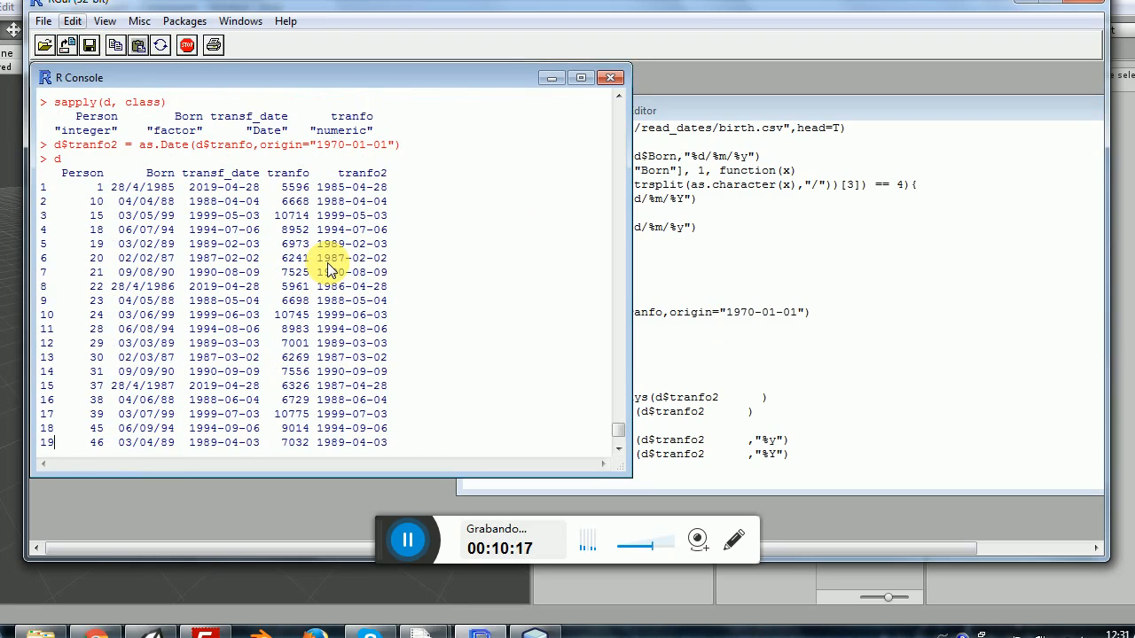
mouse_move(115, 193)
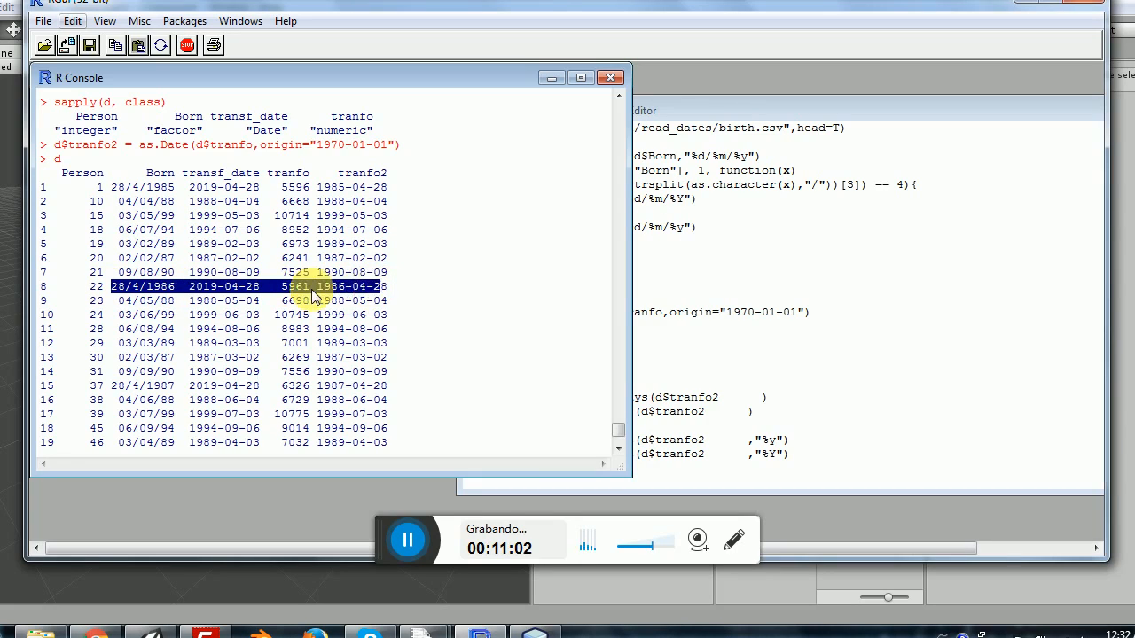
mouse_move(373, 309)
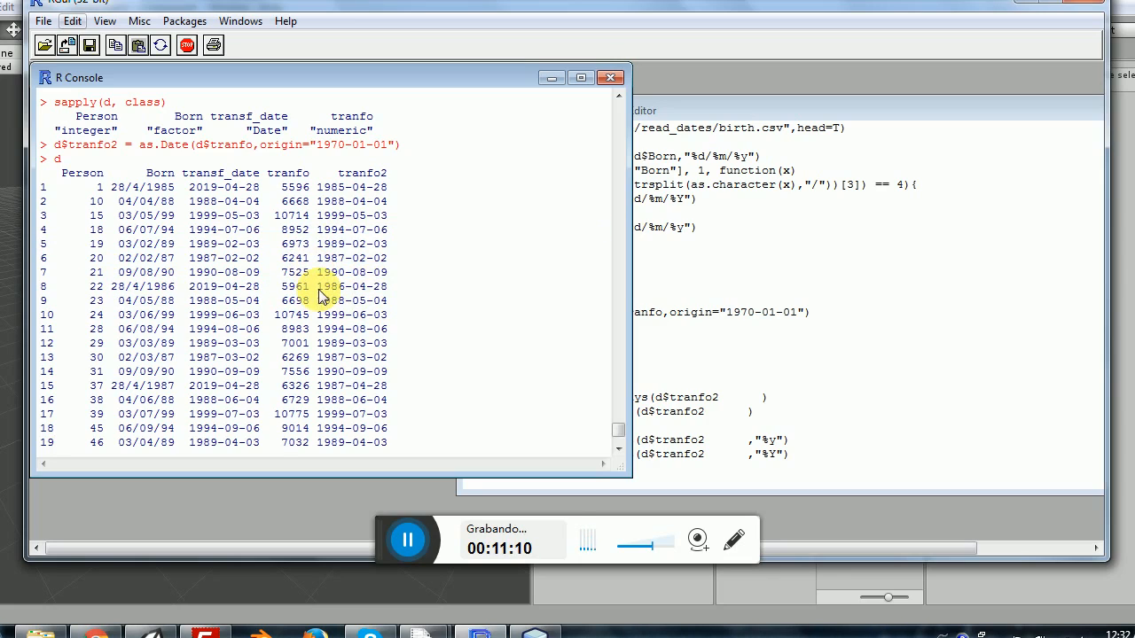
Mark row 8's wrong 2019-04-28 transf_date against its correct 1986-04-28 tranfo2
double_click(351, 286)
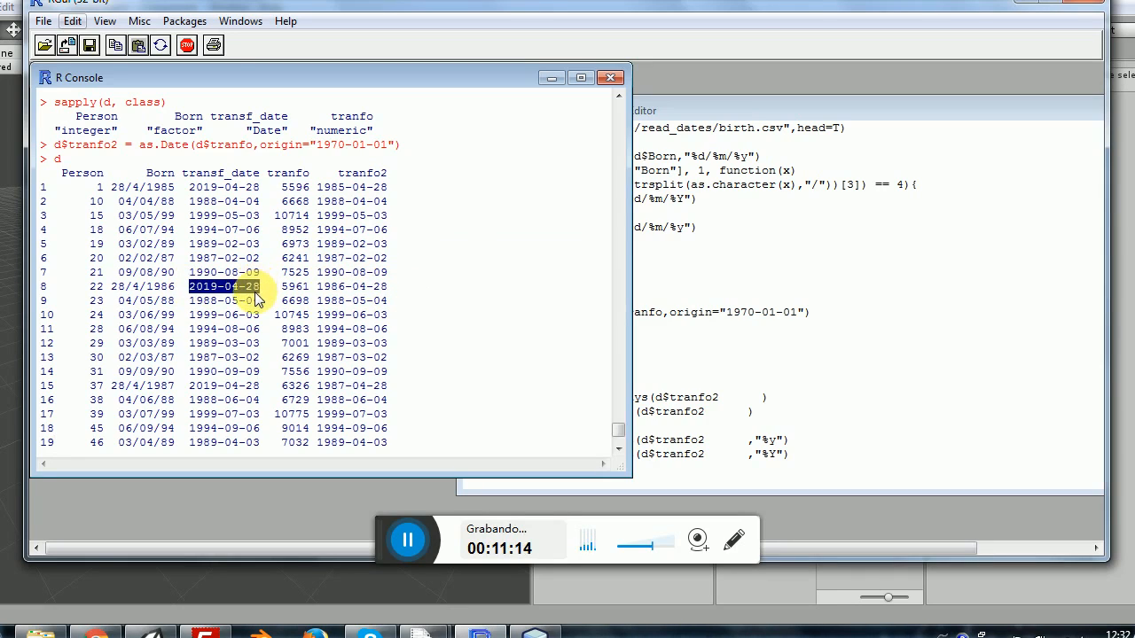
mouse_move(479, 250)
text(sapply(d, class))
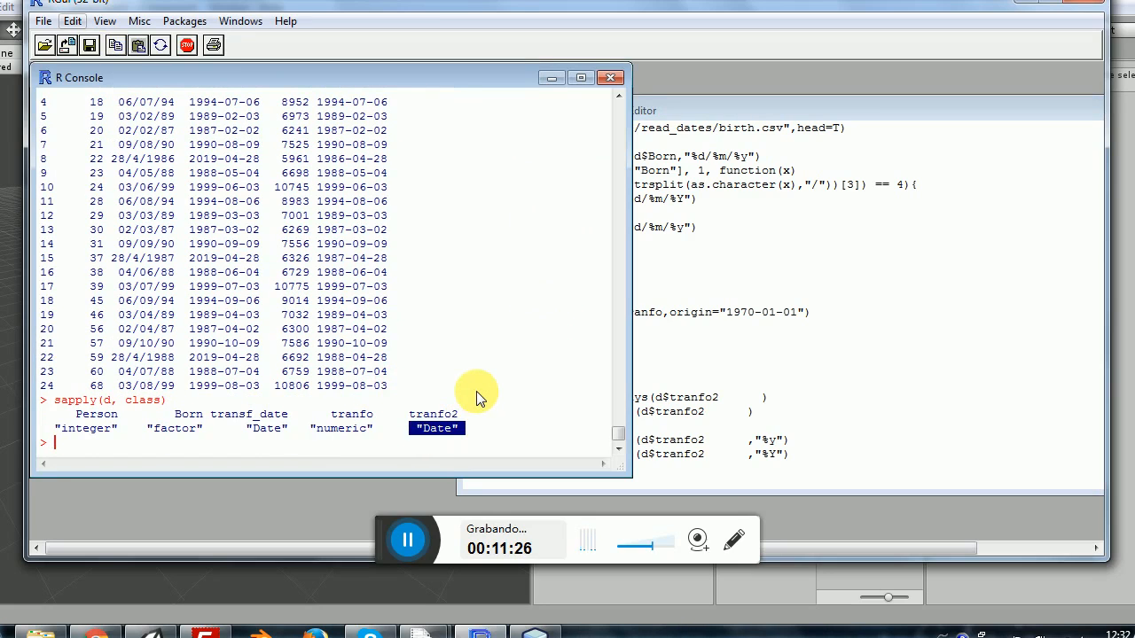
mouse_move(476, 417)
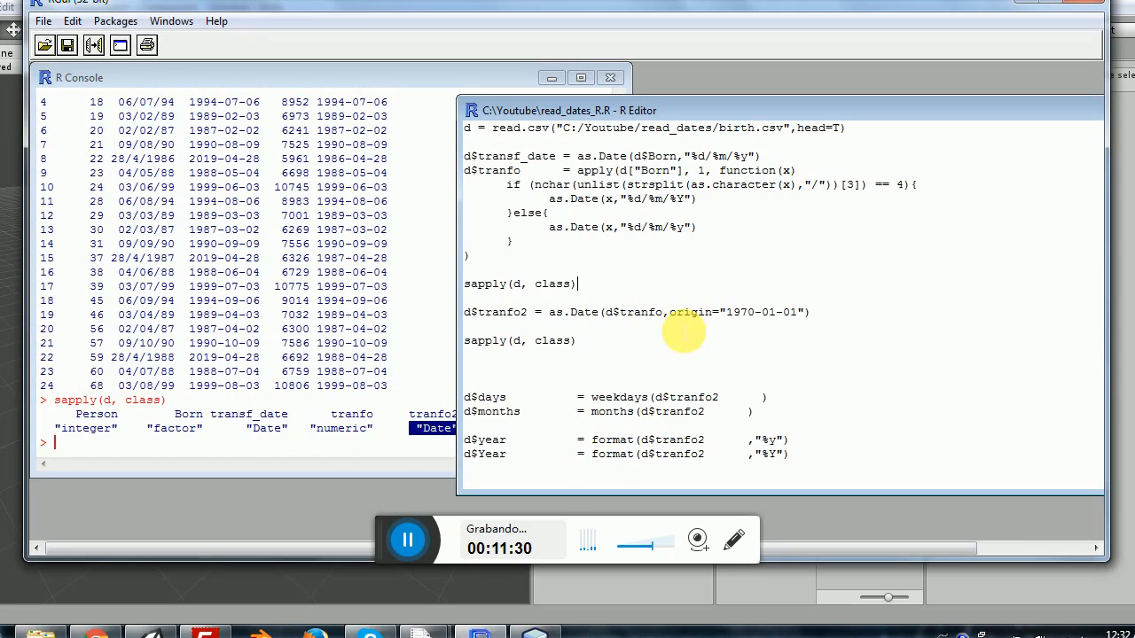
mouse_move(682, 368)
text(d)
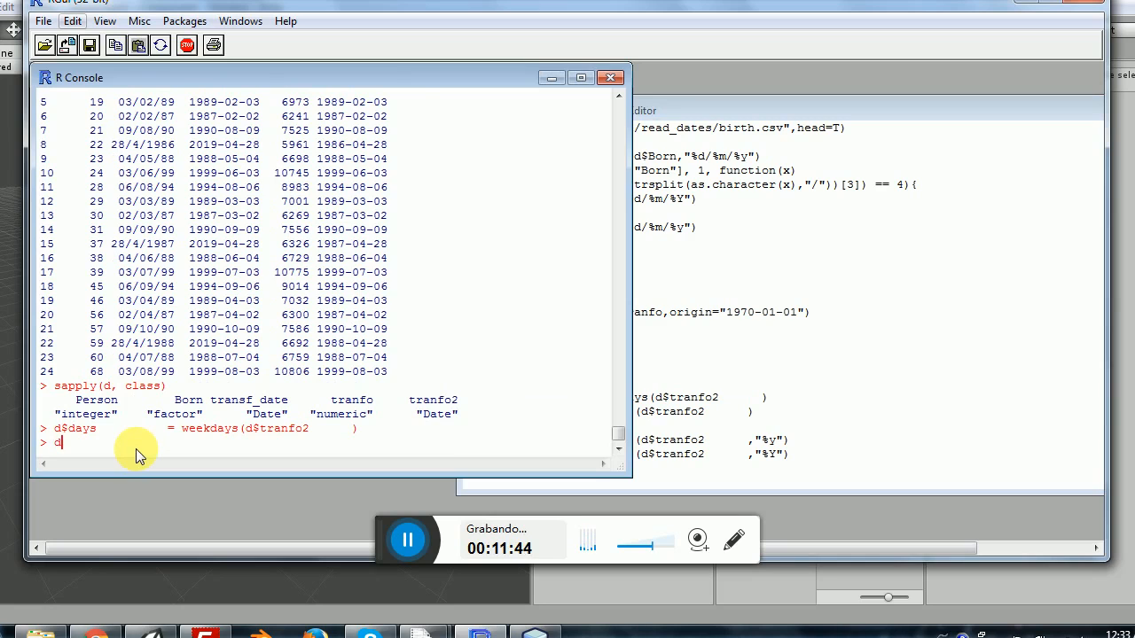
Print d with days, then again with month names like April and February
key(Return)
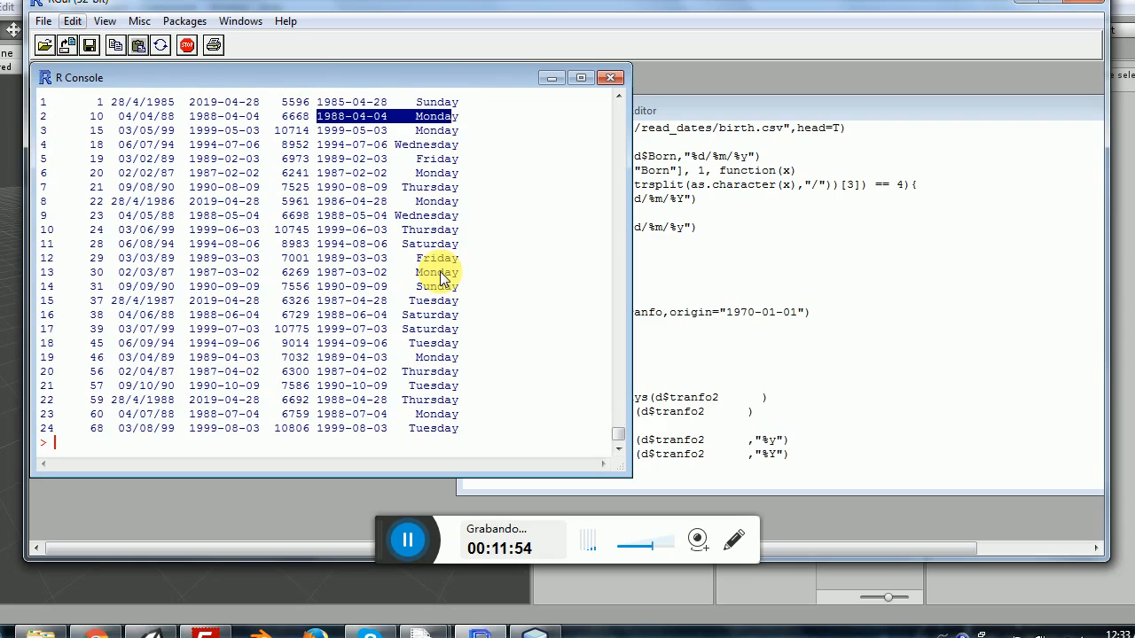
mouse_move(763, 349)
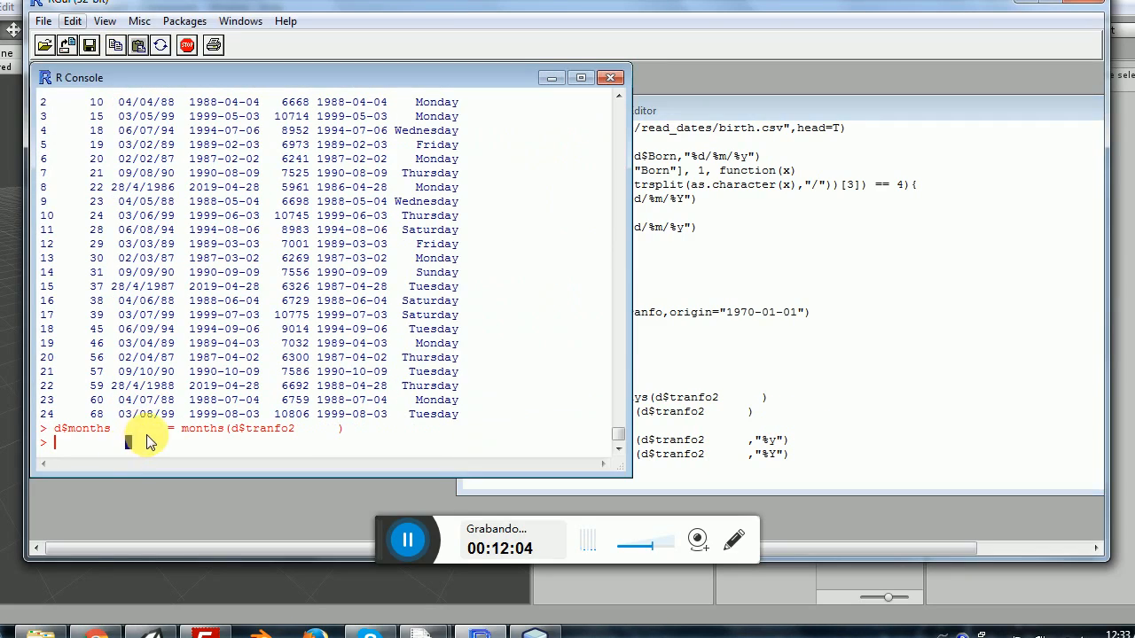
key(Return)
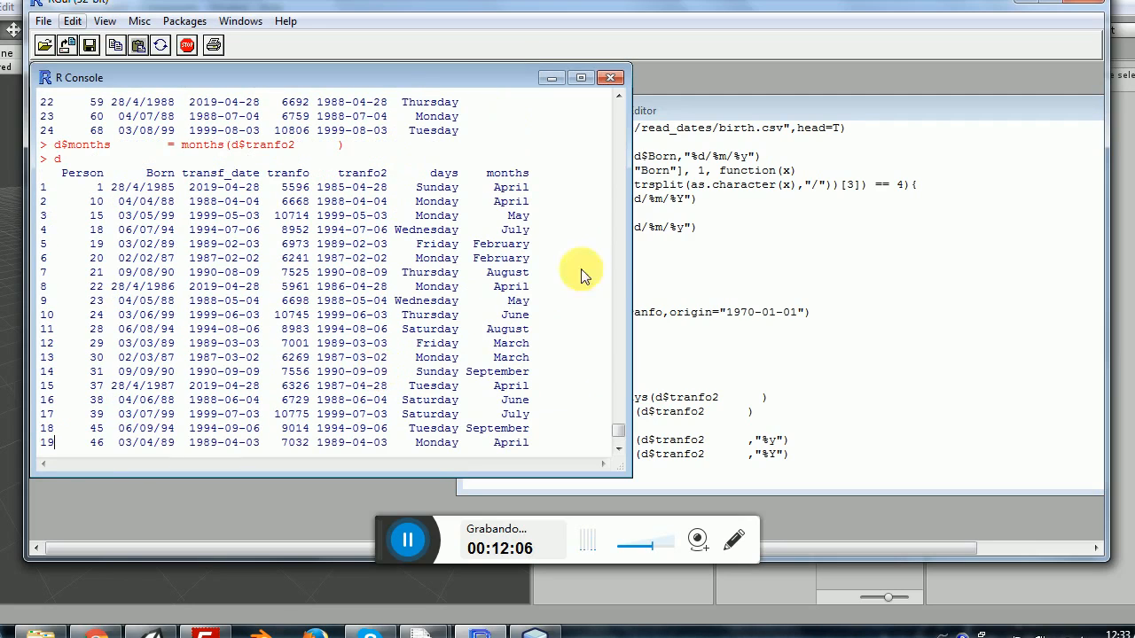
mouse_move(522, 310)
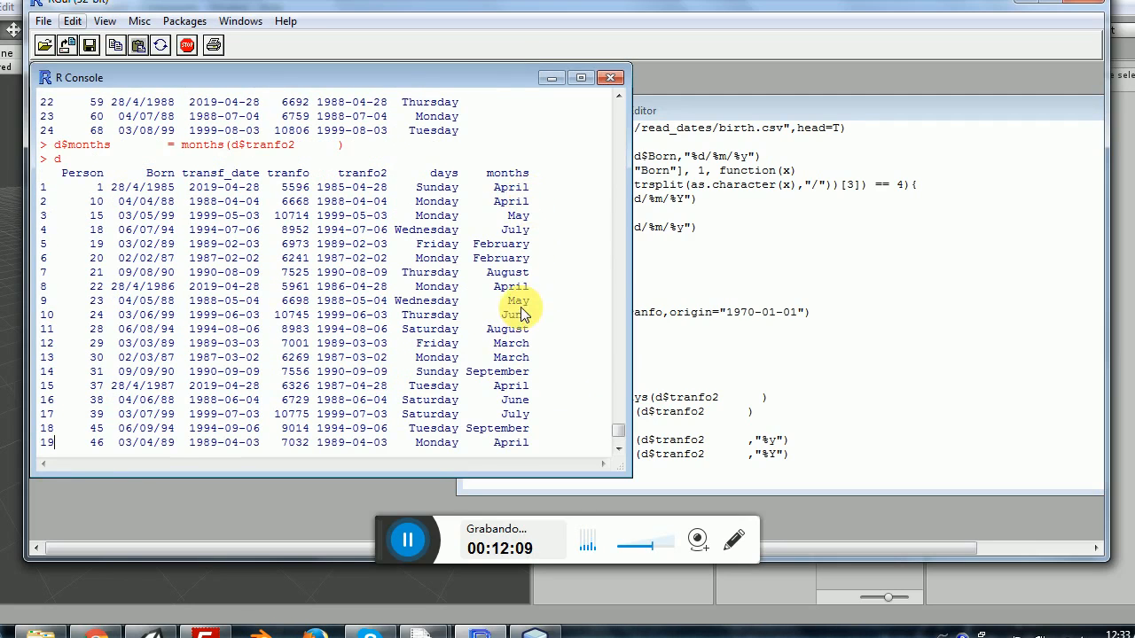
scroll(down, 3)
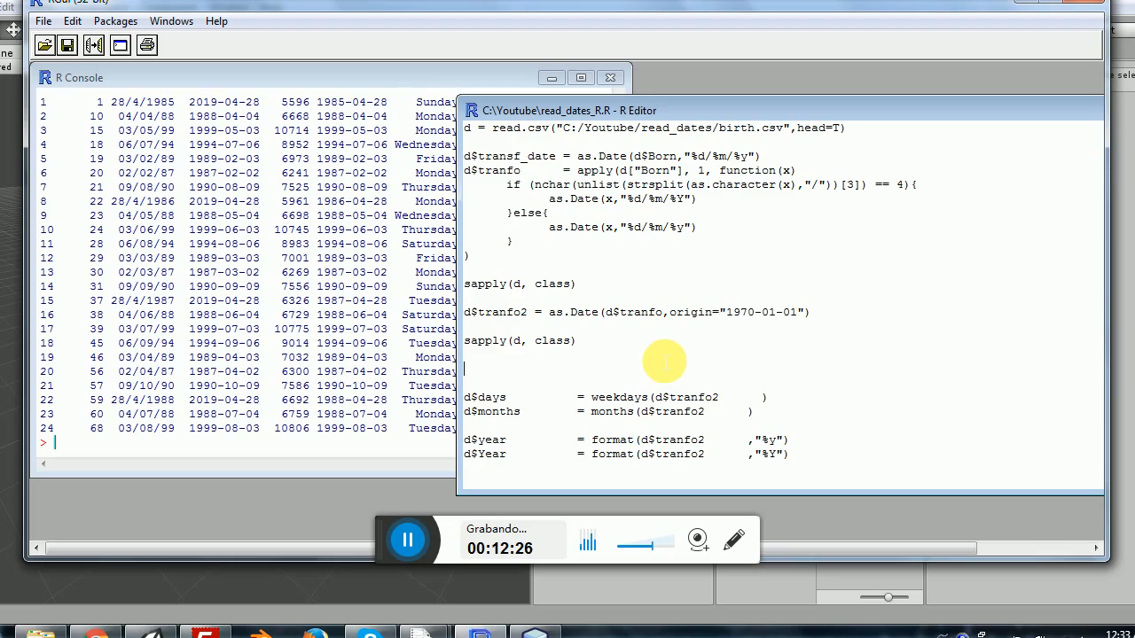
mouse_move(767, 453)
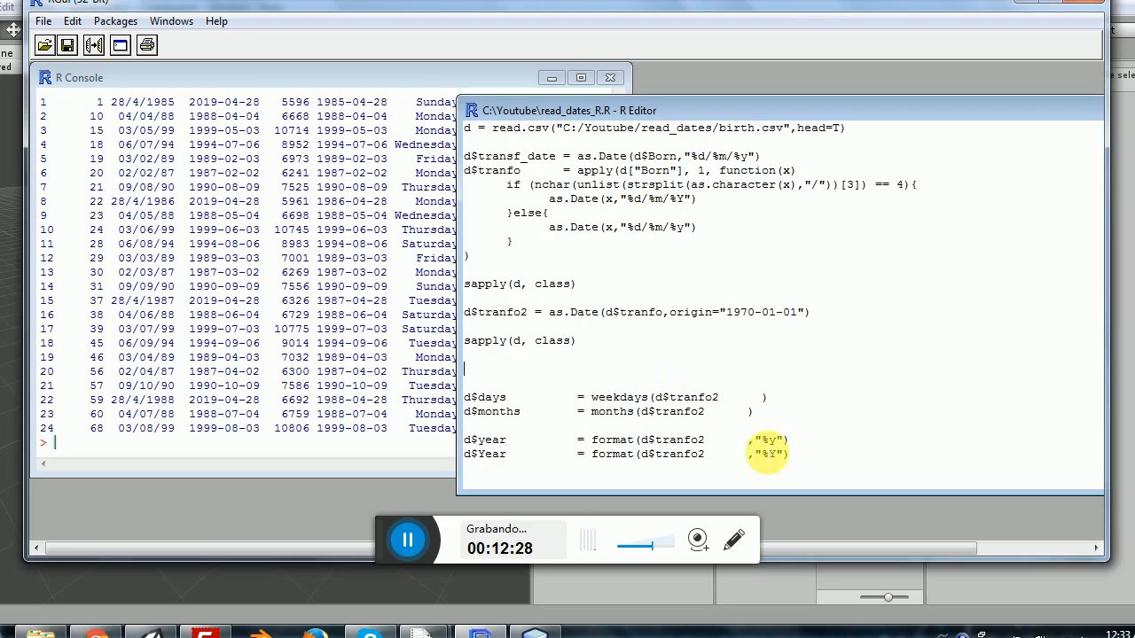
Highlight the two-digit %y year format in the script
double_click(764, 439)
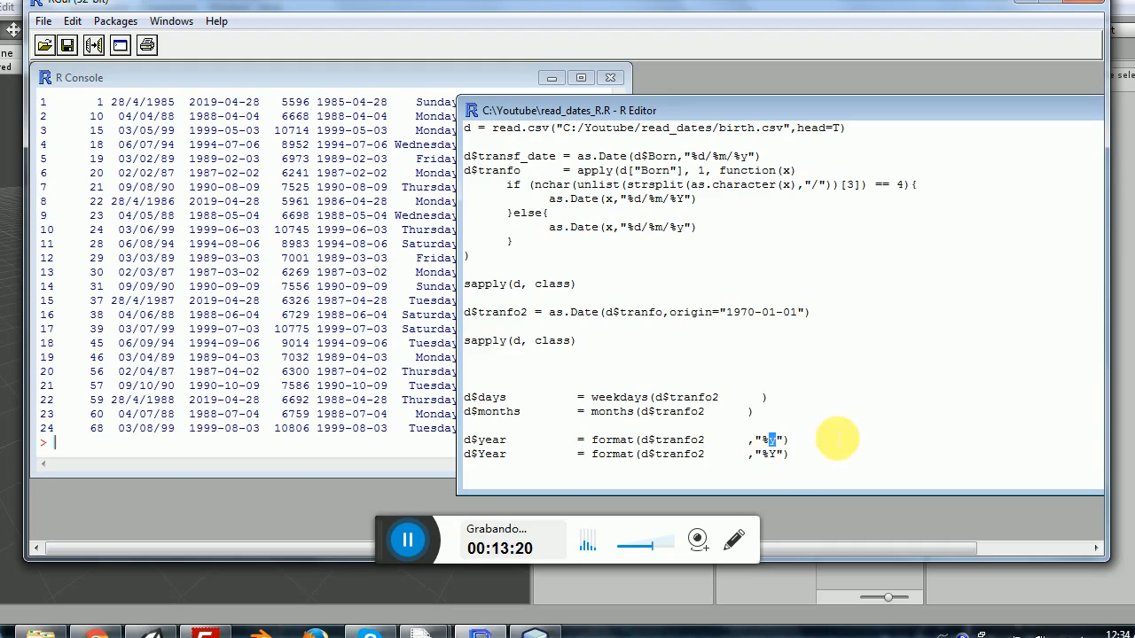
mouse_move(896, 360)
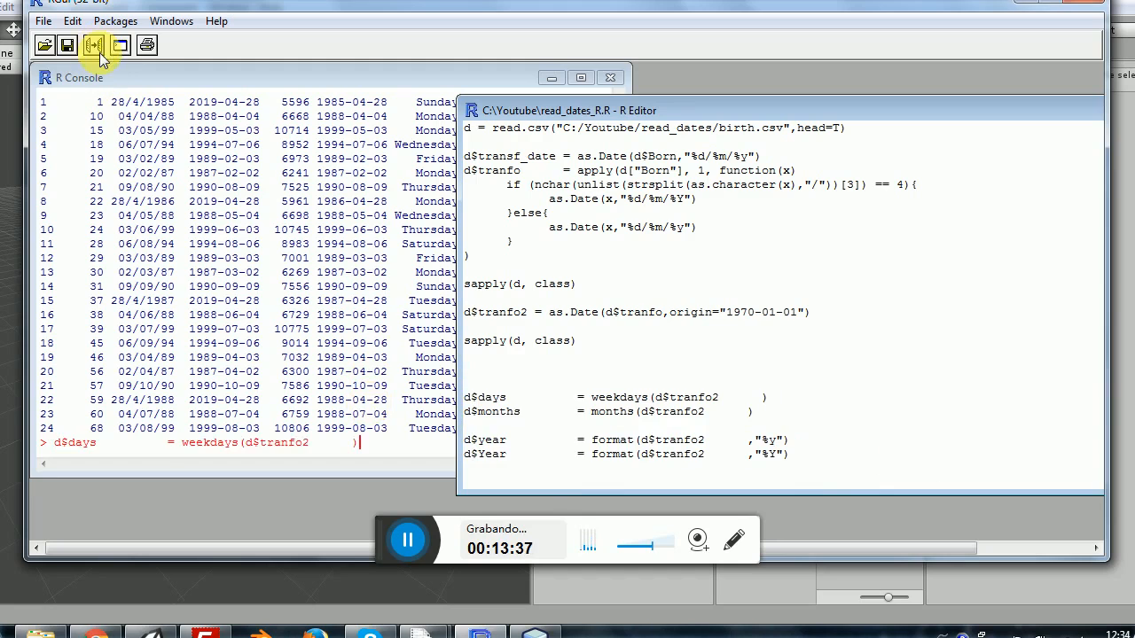
Run the year and Year format lines, printing d with 85 beside 1985
key(Return)
text(d)
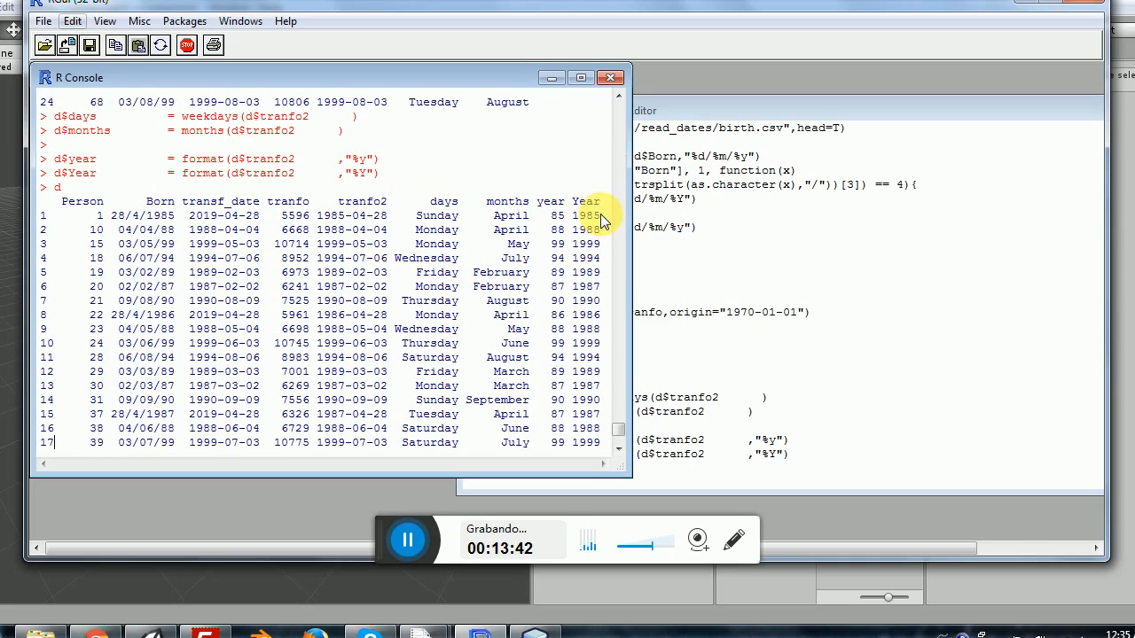
mouse_move(589, 257)
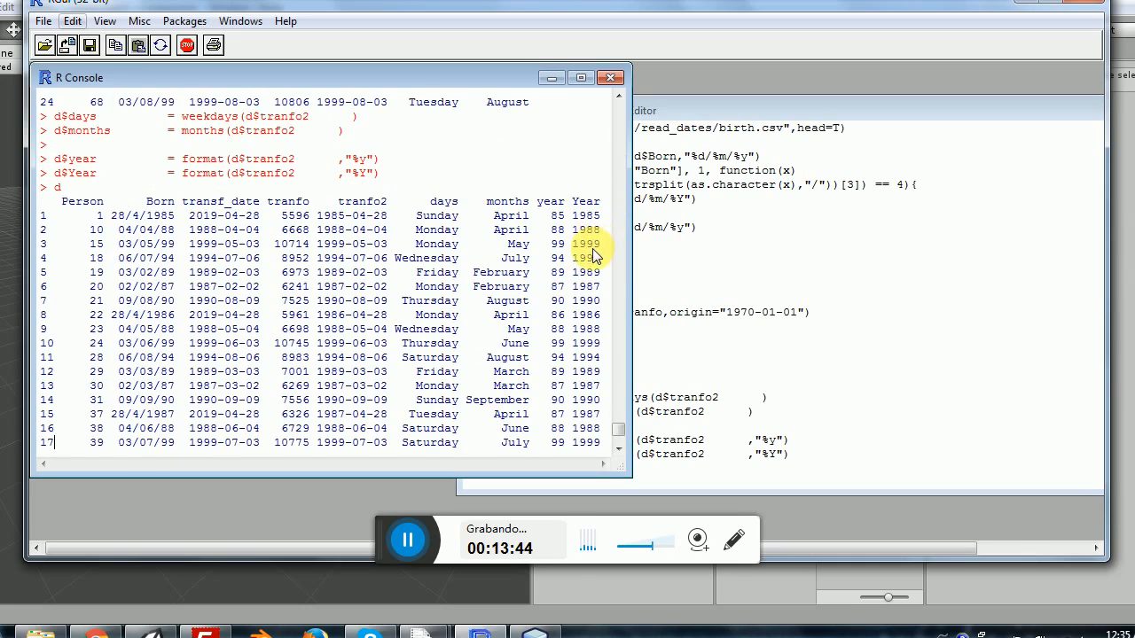
mouse_move(592, 271)
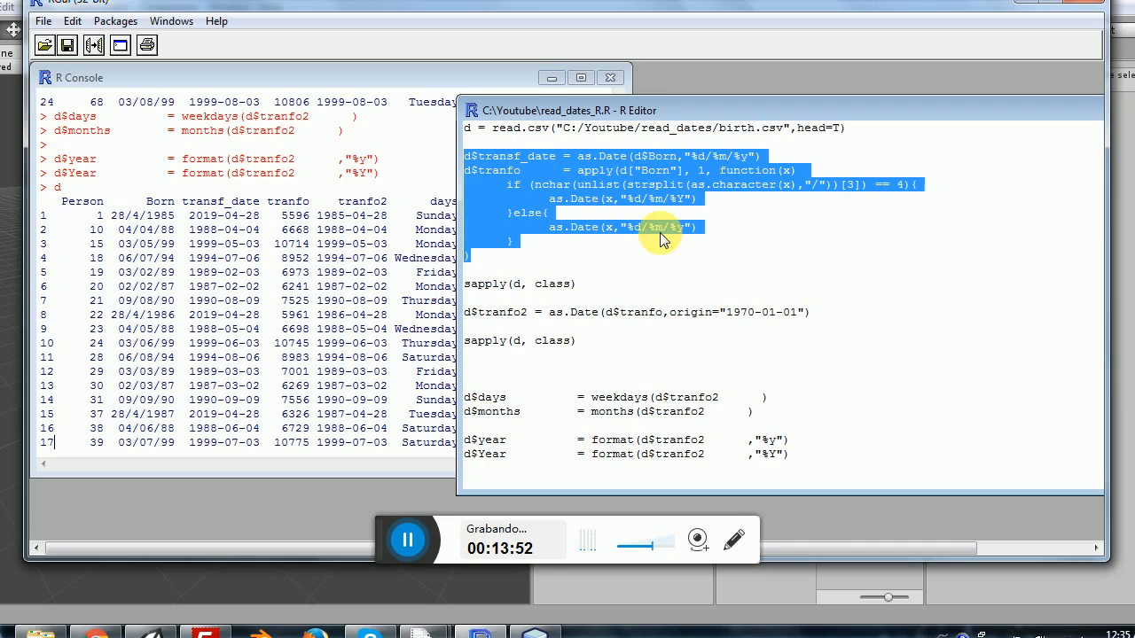
click(663, 227)
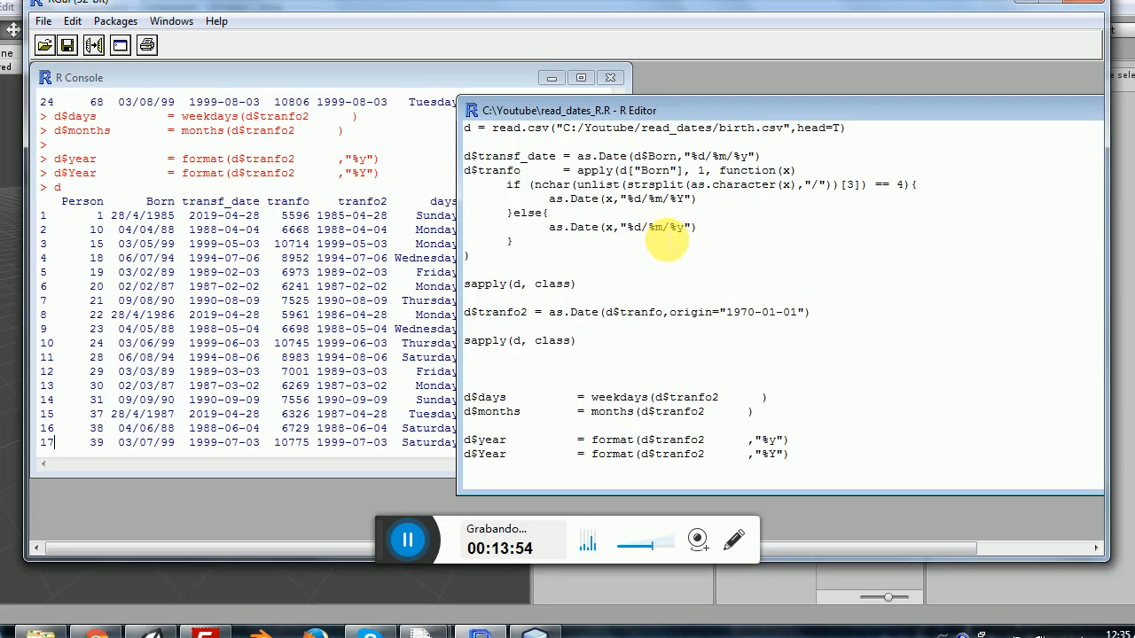